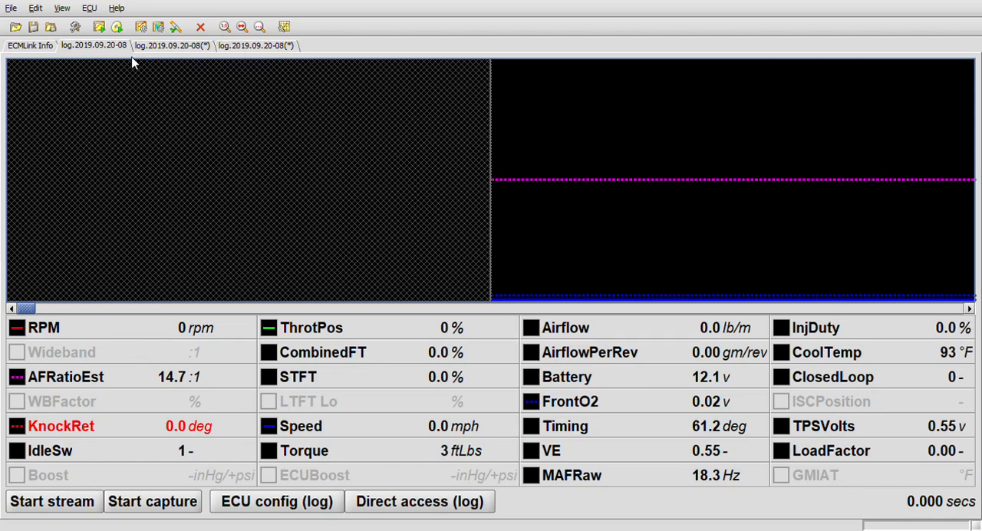
{"action": "mouse_move", "coordinate": [505, 168]}
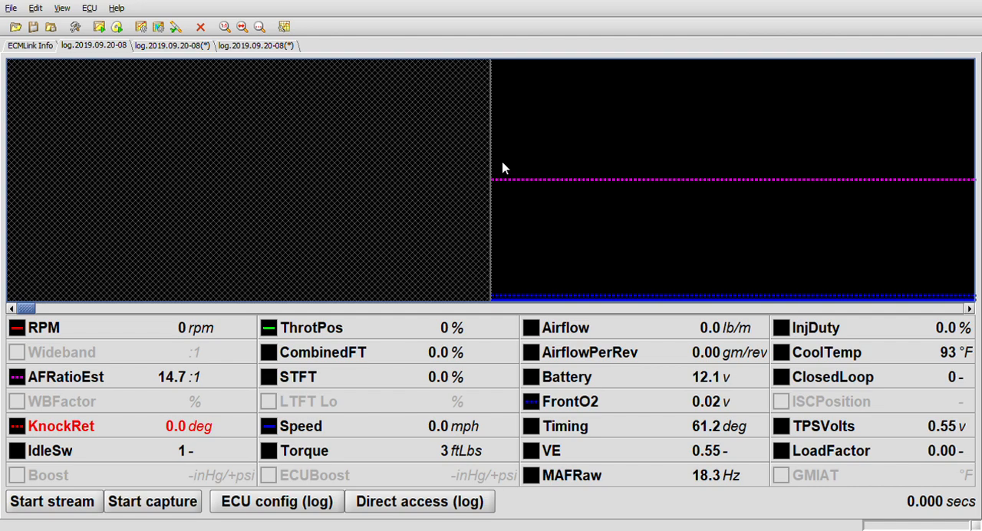
{"action": "mouse_move", "coordinate": [328, 225]}
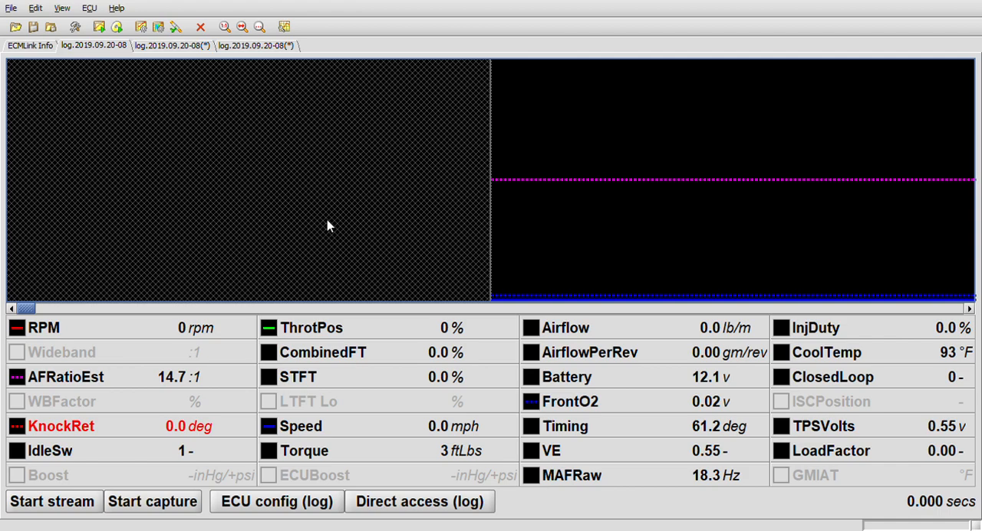
{"action": "mouse_move", "coordinate": [46, 357]}
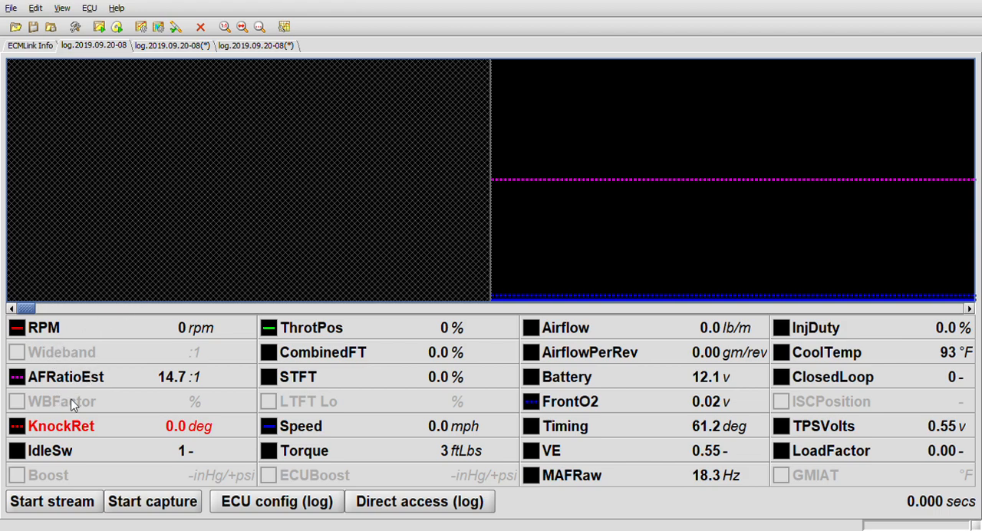
{"action": "mouse_move", "coordinate": [75, 404]}
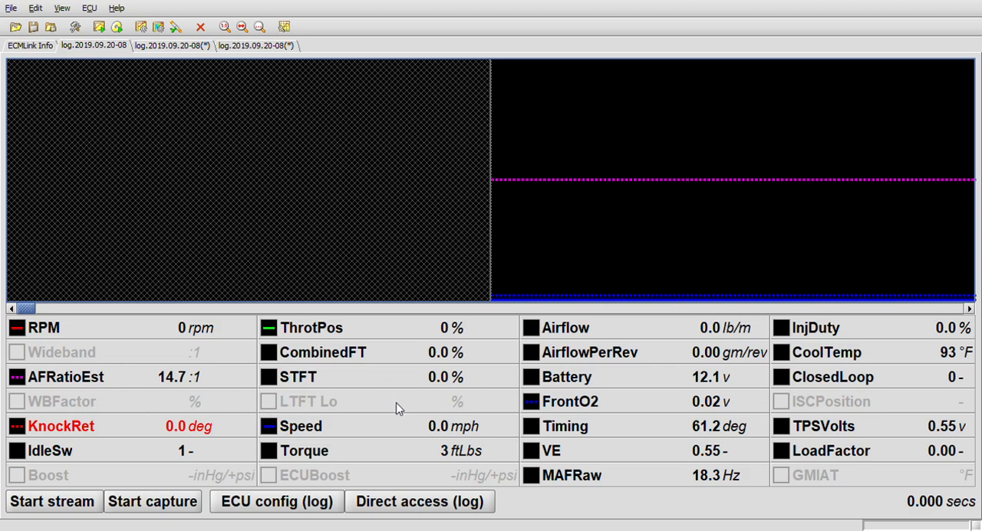
{"action": "mouse_move", "coordinate": [336, 408]}
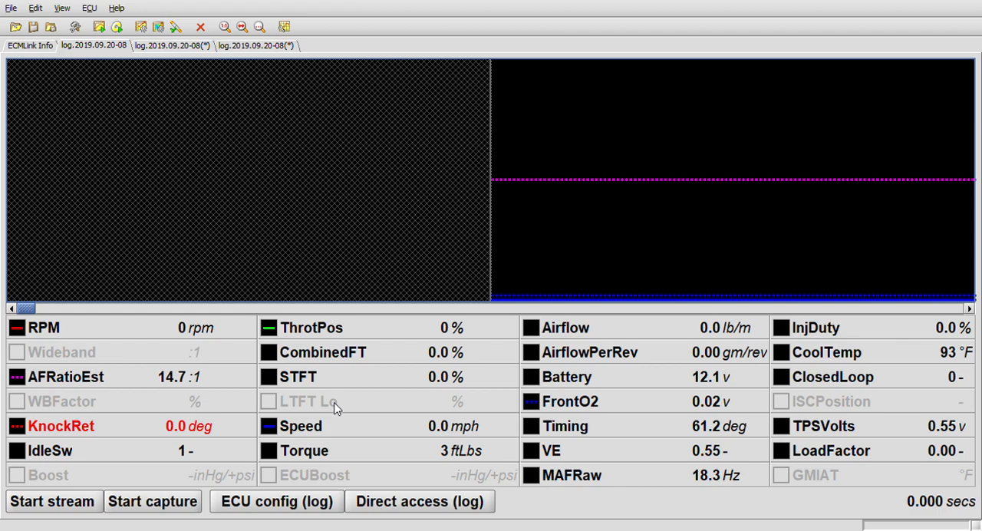
{"action": "mouse_move", "coordinate": [278, 422]}
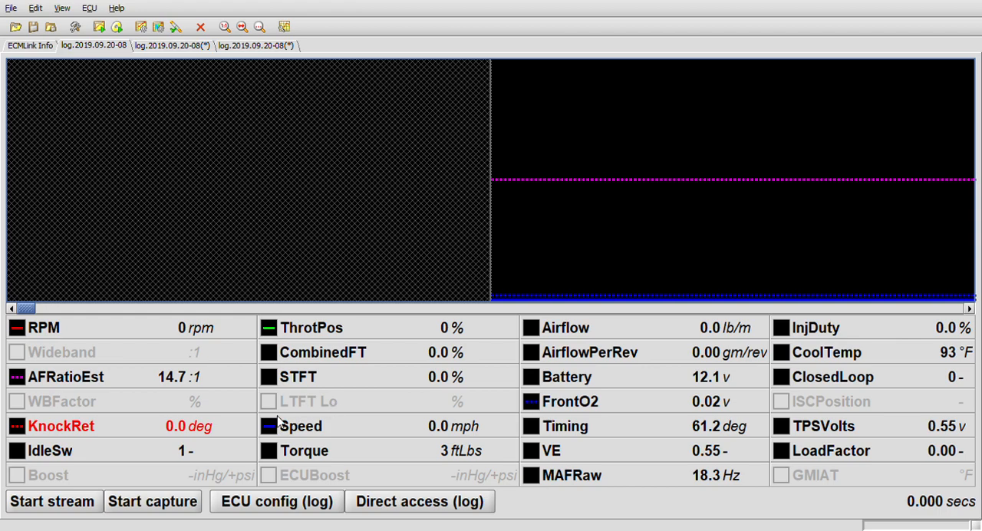
{"action": "mouse_move", "coordinate": [836, 405]}
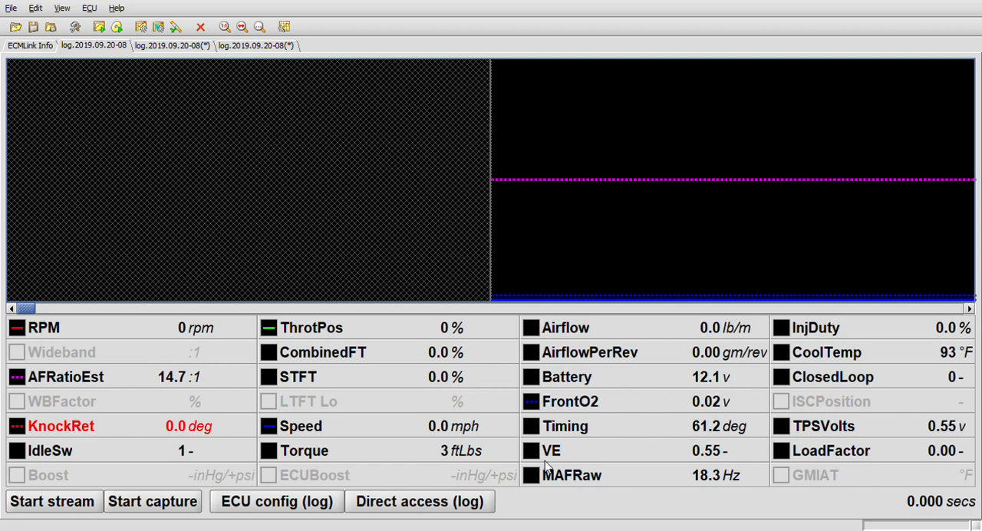
{"action": "mouse_move", "coordinate": [842, 481]}
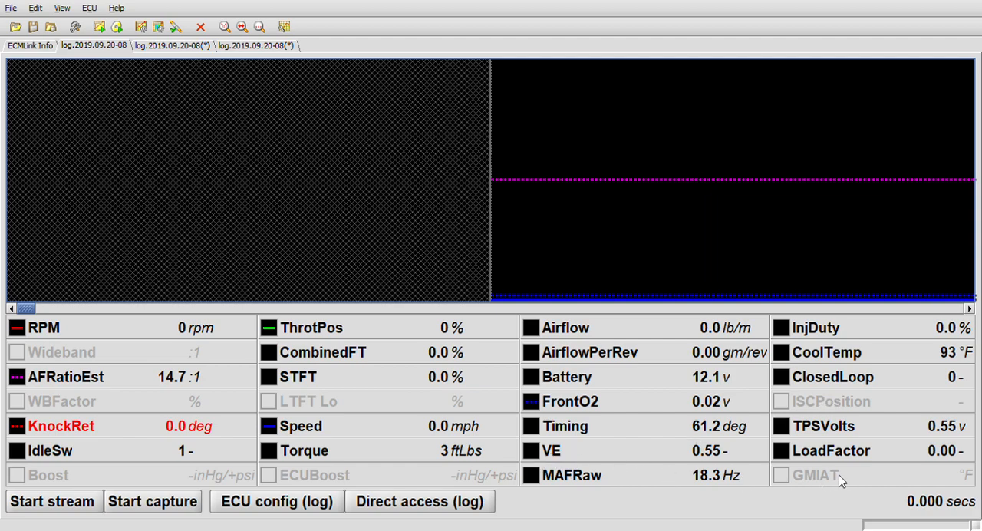
{"action": "mouse_move", "coordinate": [131, 474]}
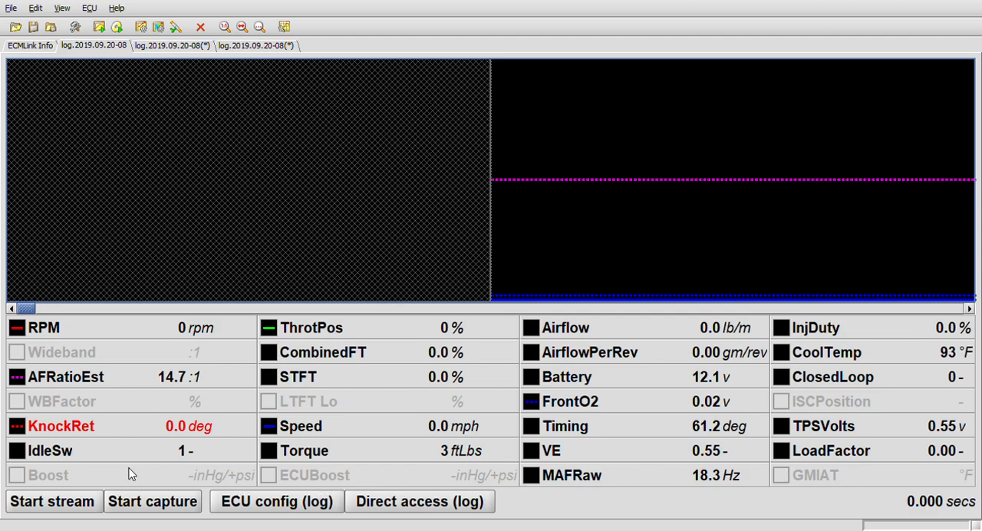
{"action": "mouse_move", "coordinate": [304, 491]}
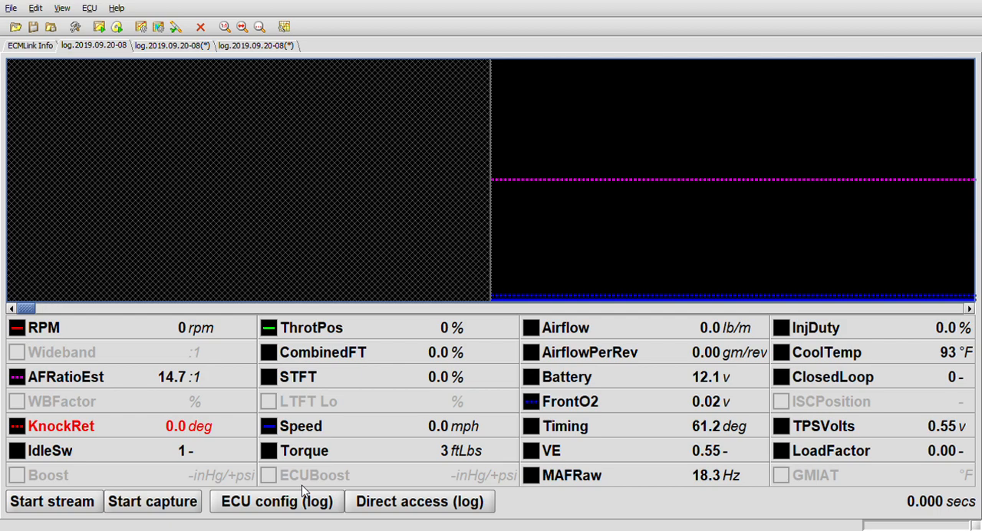
{"action": "mouse_move", "coordinate": [51, 487]}
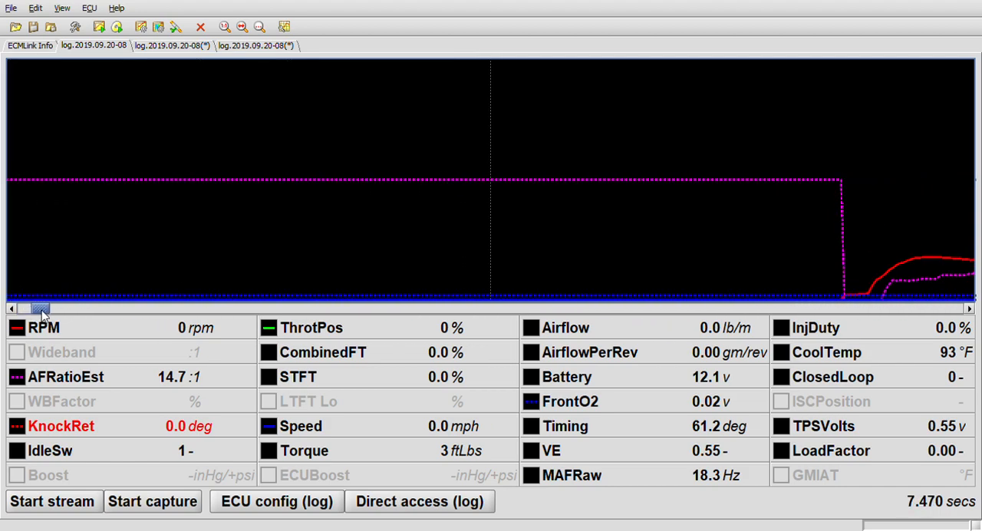
- Scroll the datalog forward to the idle section, near 1170 rpm and 13.8 estimated AFR
{"action": "left_click_drag", "start_coordinate": [40, 308], "coordinate": [58, 307]}
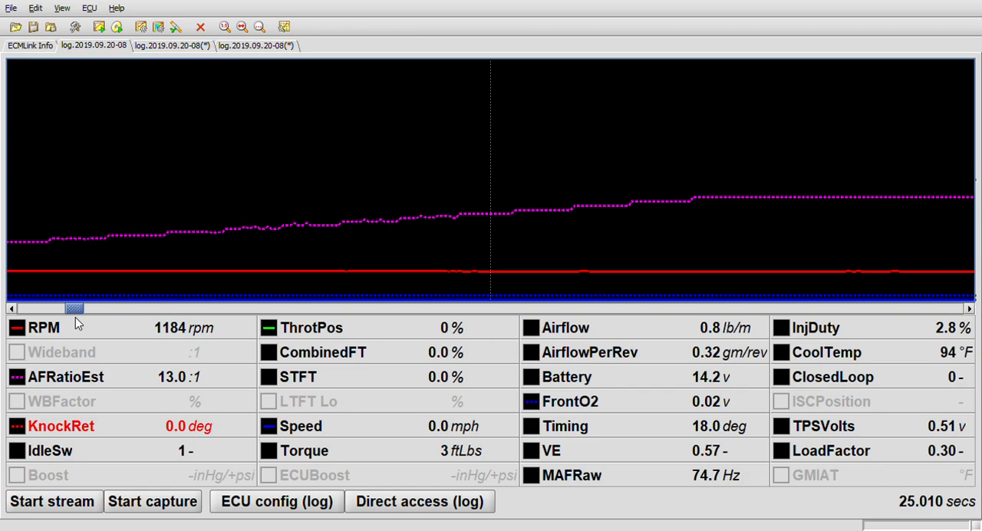
{"action": "mouse_move", "coordinate": [77, 319]}
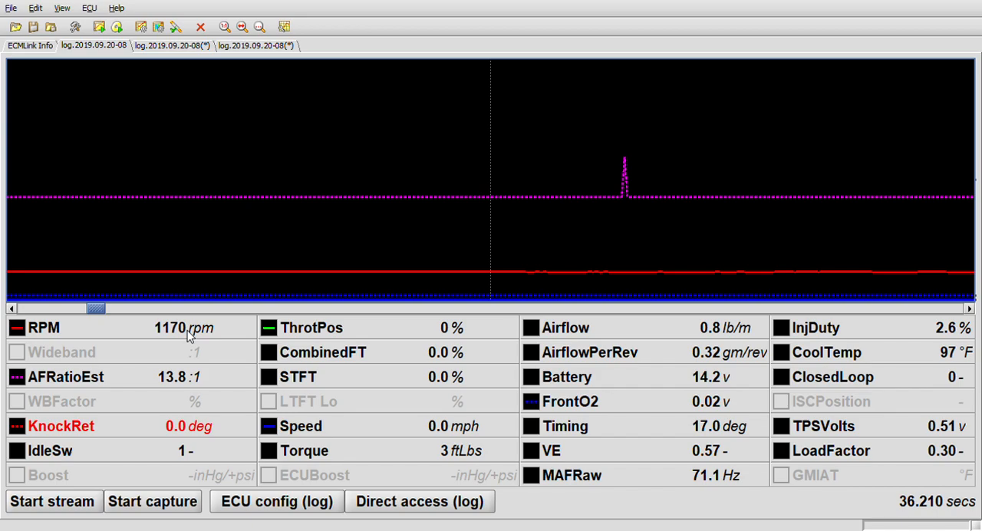
{"action": "mouse_move", "coordinate": [807, 412]}
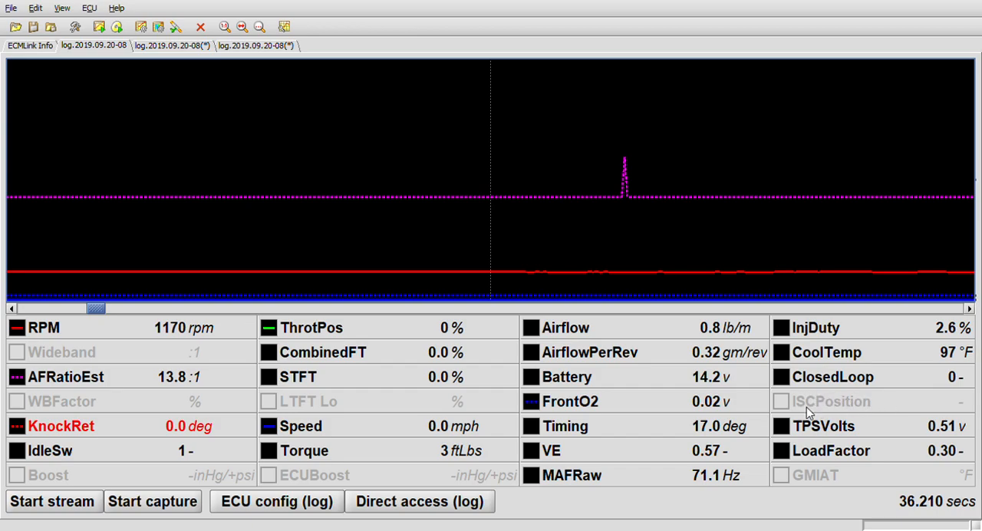
{"action": "mouse_move", "coordinate": [831, 418]}
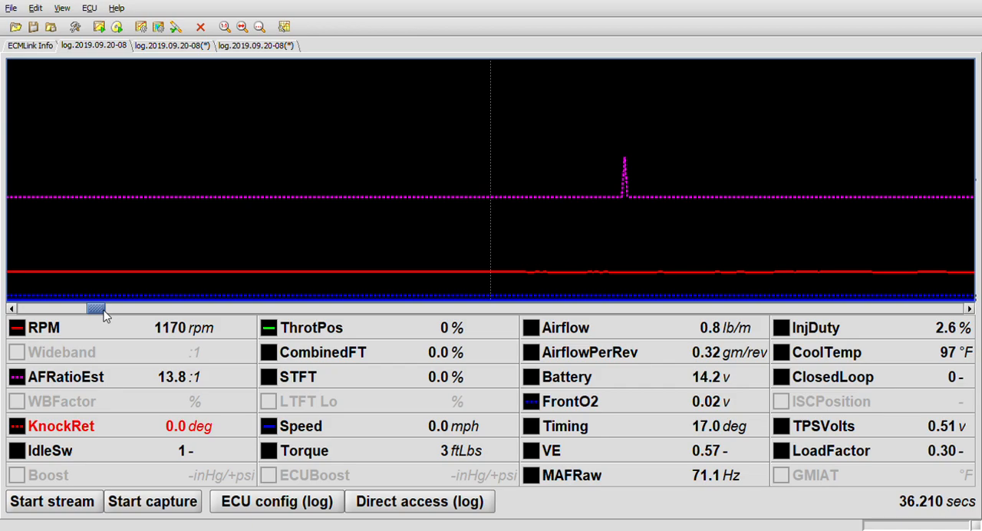
{"action": "mouse_move", "coordinate": [362, 293]}
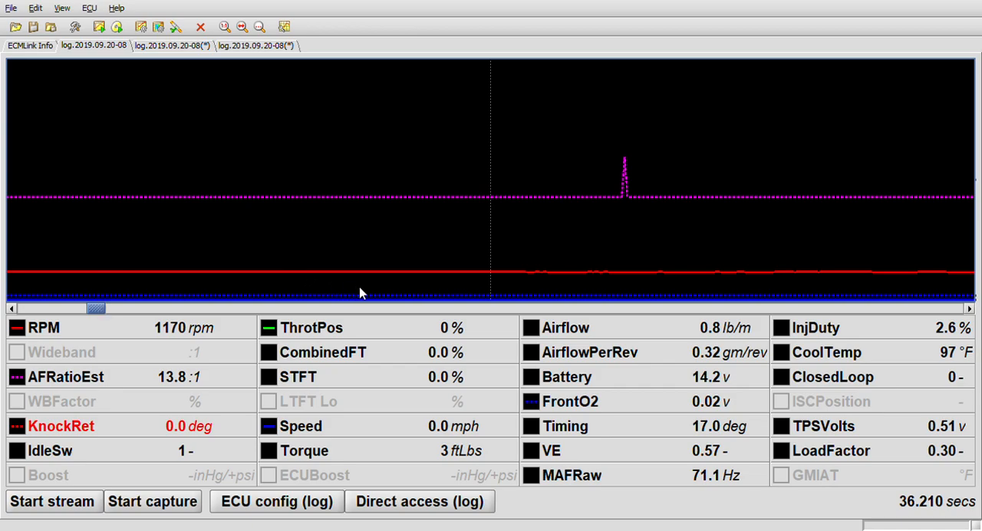
{"action": "mouse_move", "coordinate": [567, 350]}
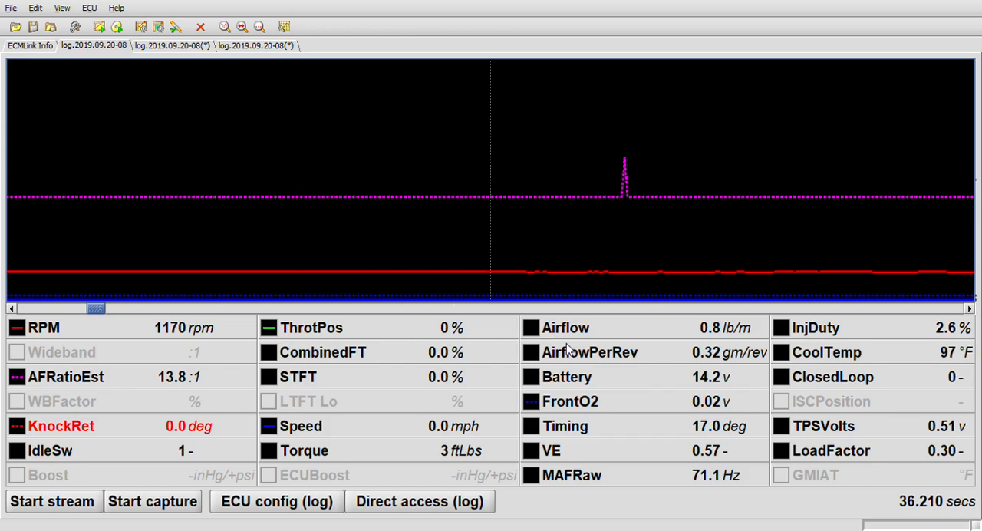
{"action": "mouse_move", "coordinate": [609, 409]}
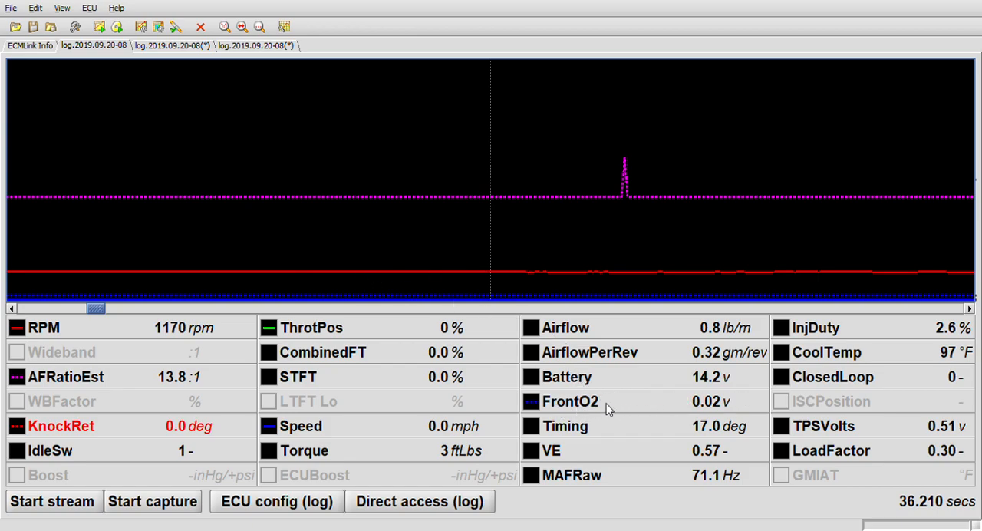
{"action": "mouse_move", "coordinate": [733, 406]}
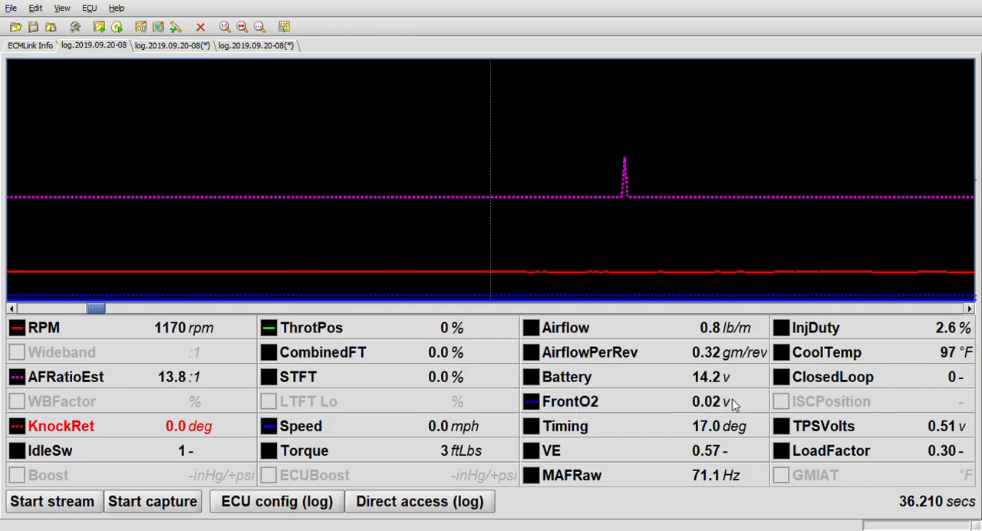
{"action": "mouse_move", "coordinate": [197, 244]}
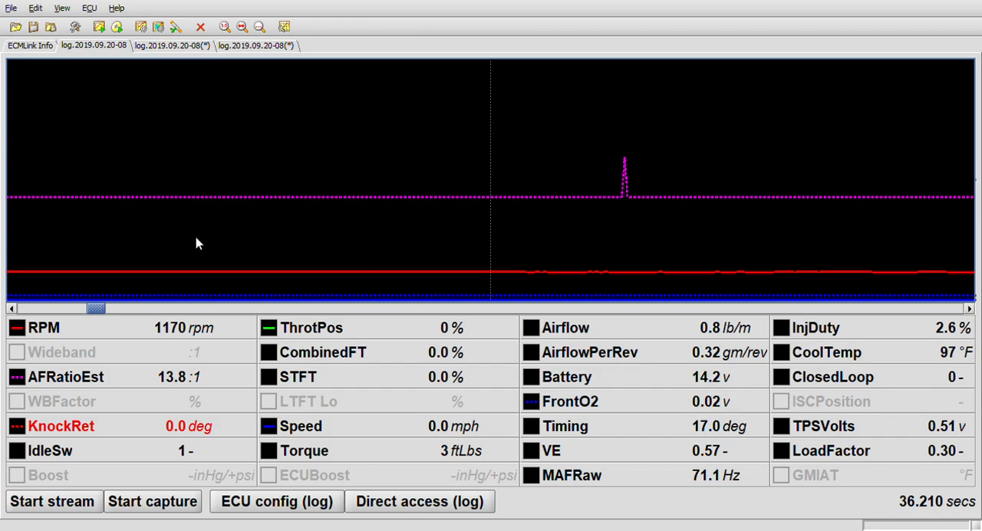
{"action": "mouse_move", "coordinate": [166, 246]}
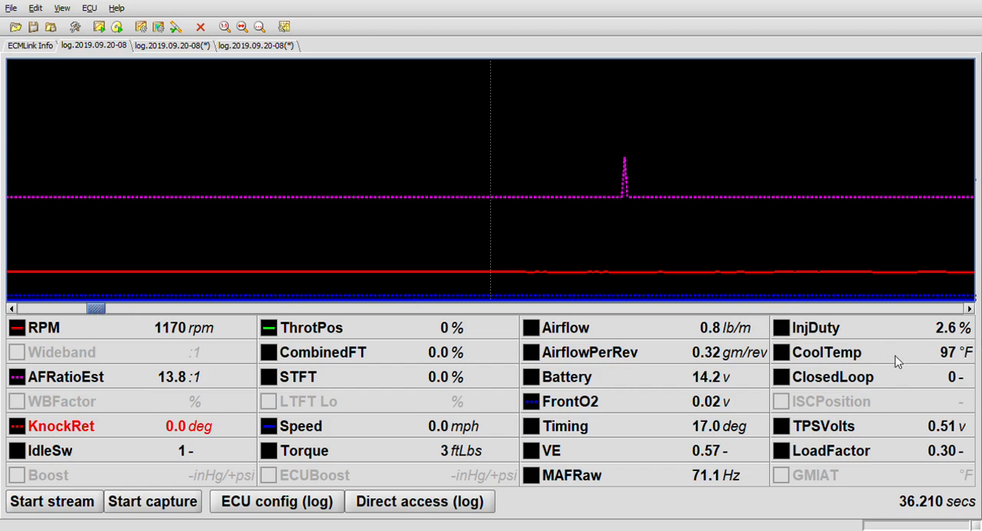
{"action": "mouse_move", "coordinate": [136, 304]}
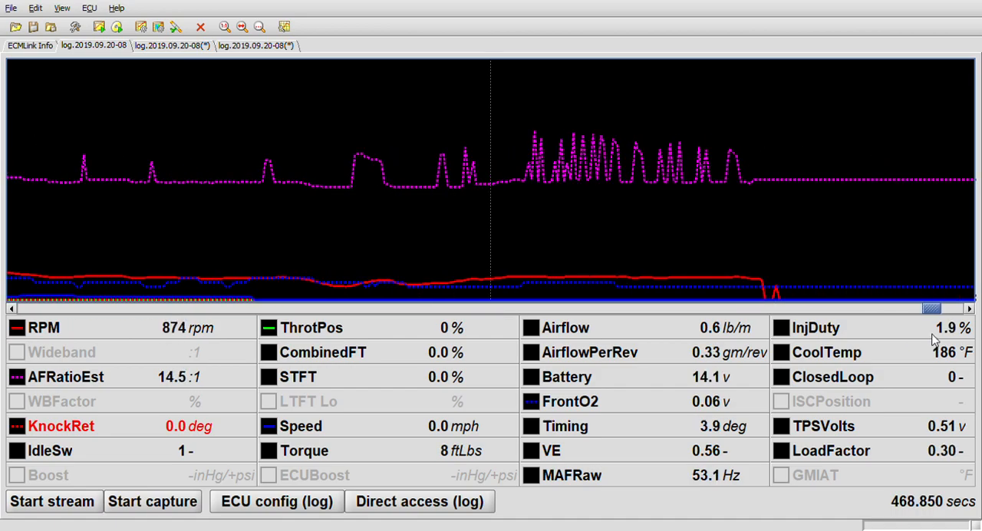
{"action": "mouse_move", "coordinate": [683, 377]}
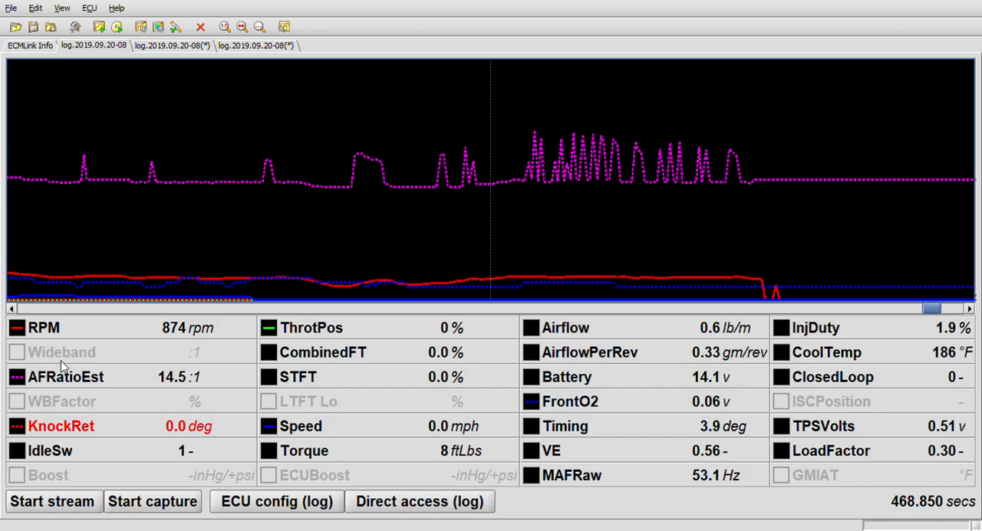
{"action": "mouse_move", "coordinate": [593, 449]}
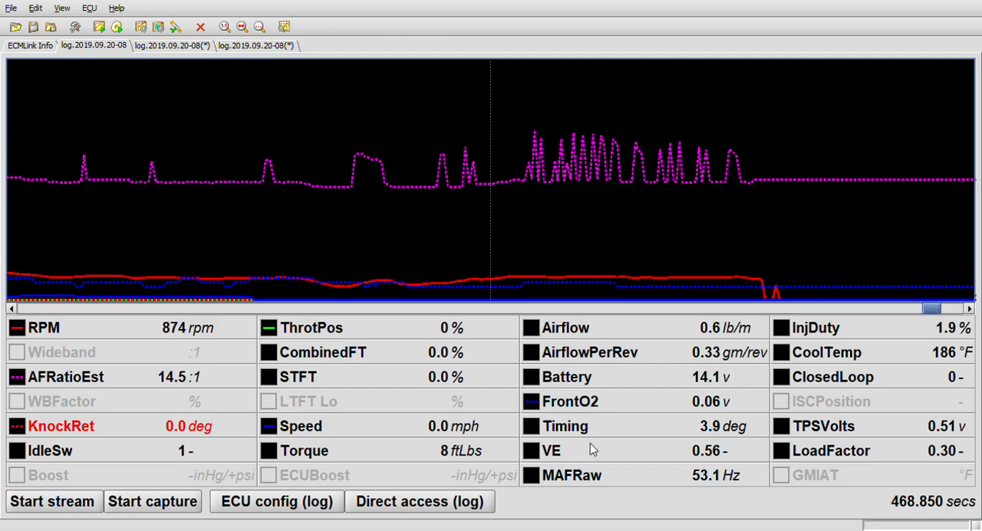
{"action": "mouse_move", "coordinate": [590, 328]}
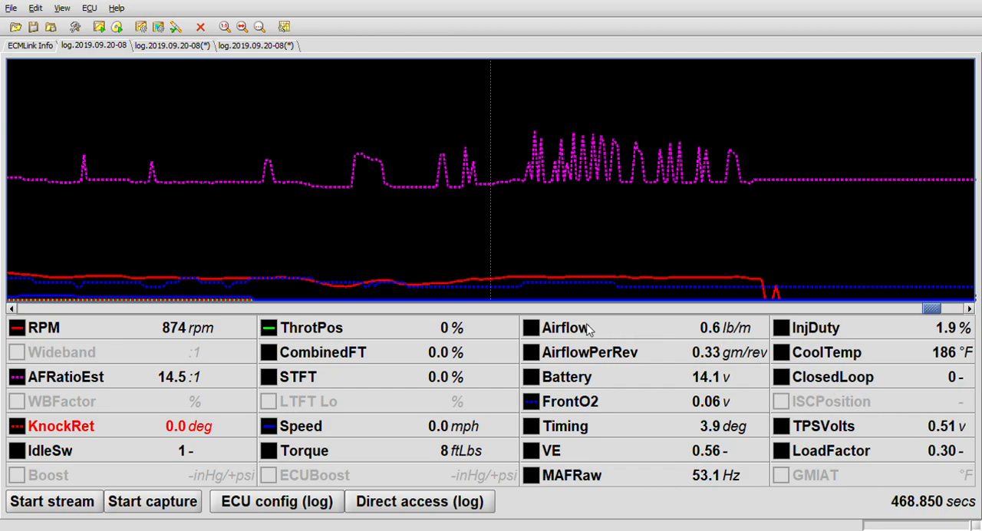
{"action": "mouse_move", "coordinate": [737, 373]}
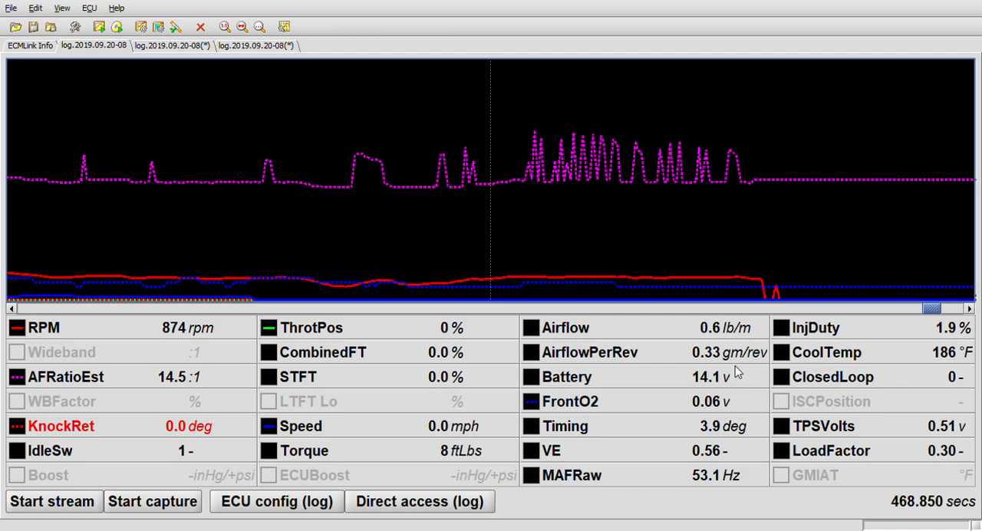
{"action": "mouse_move", "coordinate": [866, 366]}
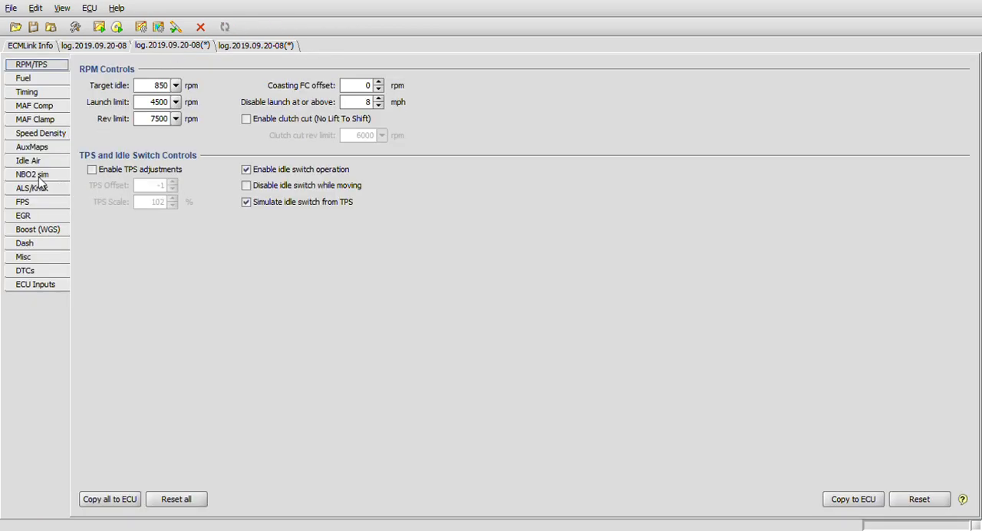
- Show the NBO2 sim page in the log's ECU configuration
{"action": "left_click", "coordinate": [32, 175]}
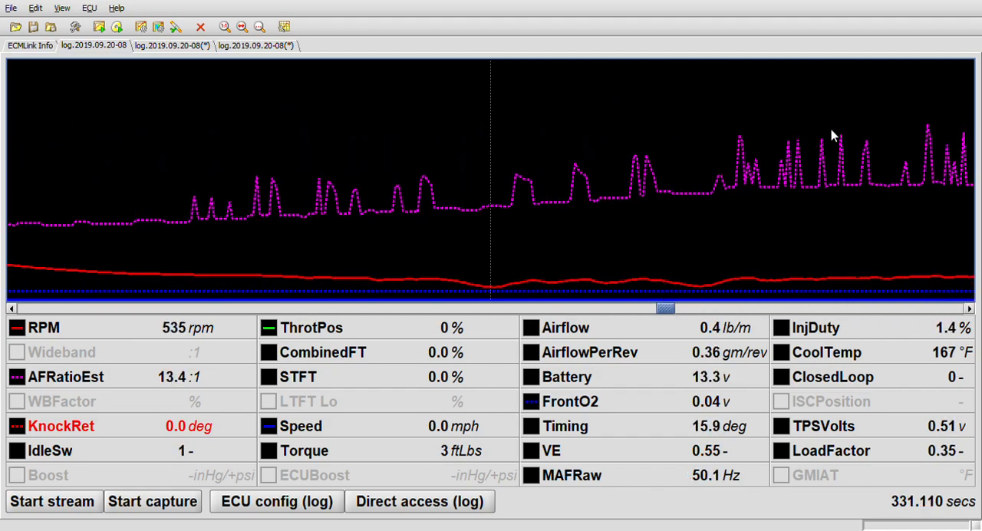
{"action": "mouse_move", "coordinate": [595, 161]}
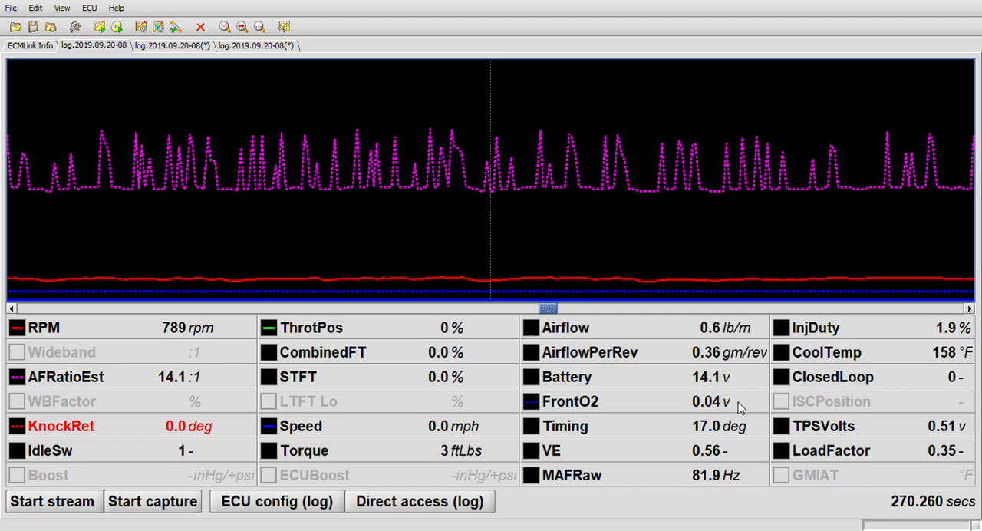
{"action": "mouse_move", "coordinate": [338, 332]}
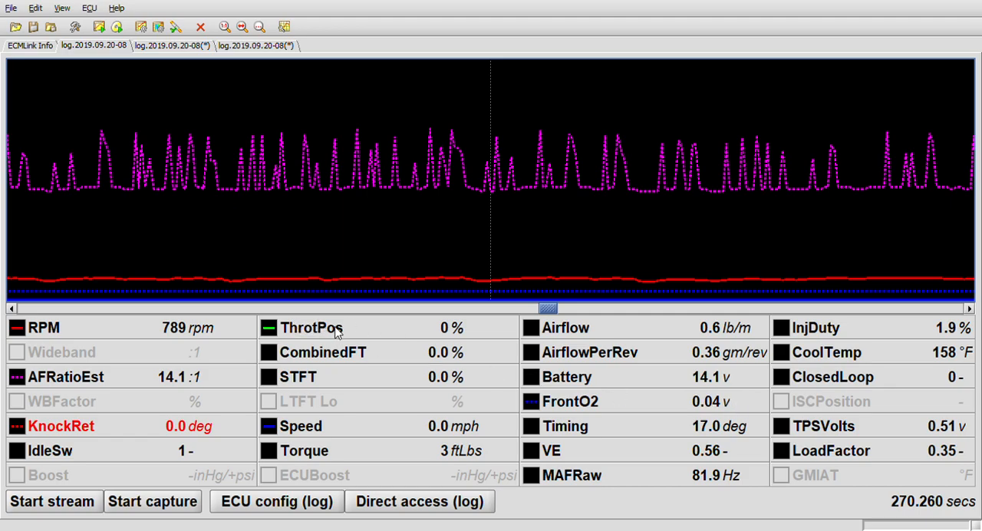
{"action": "mouse_move", "coordinate": [422, 336]}
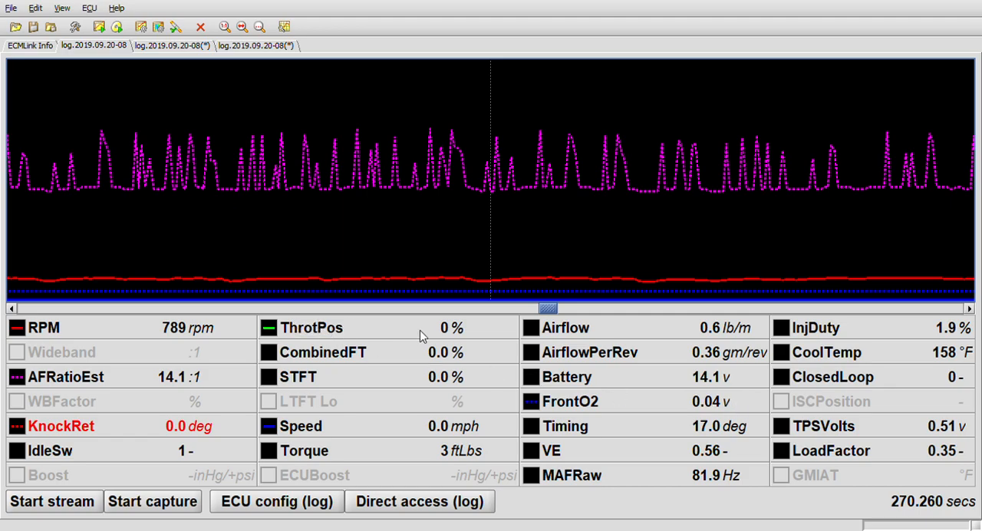
{"action": "mouse_move", "coordinate": [549, 311]}
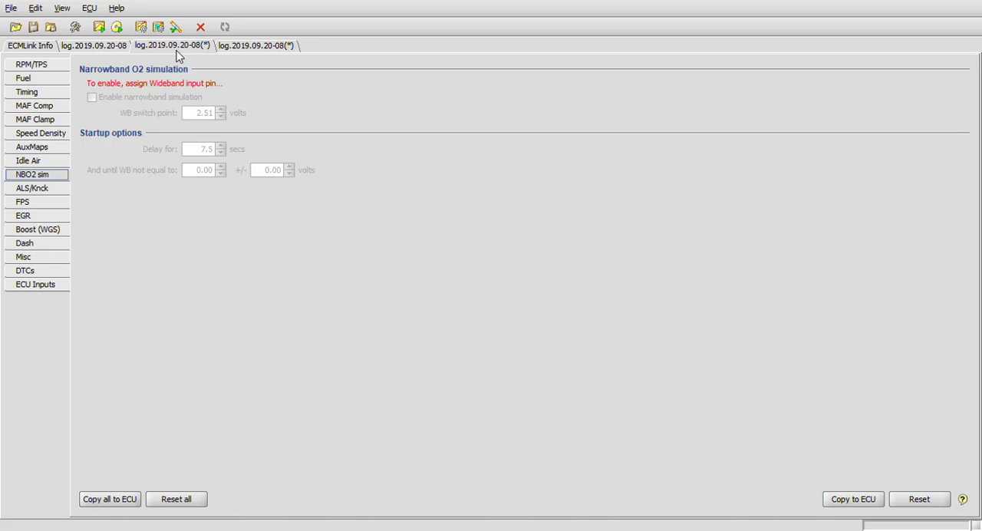
- Check RPM/TPS settings (idle 850, launch 4500, rev 7500), scroll the datalog, then view fuel adjustments
{"action": "left_click", "coordinate": [30, 64]}
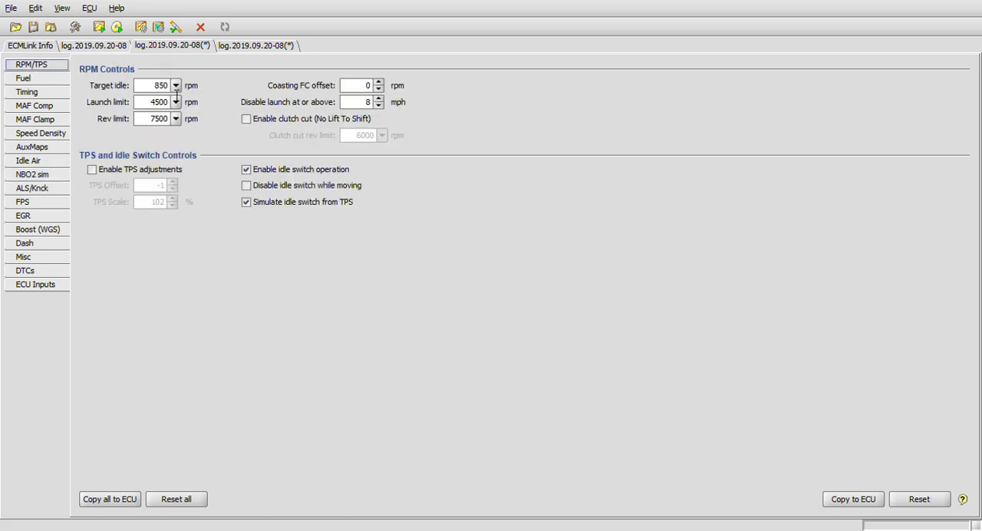
{"action": "mouse_move", "coordinate": [157, 85]}
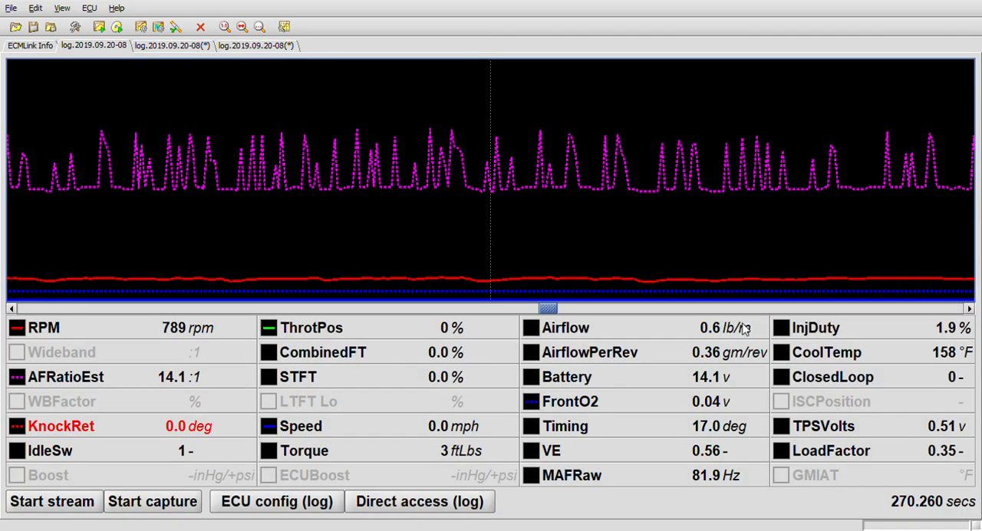
{"action": "mouse_move", "coordinate": [606, 341]}
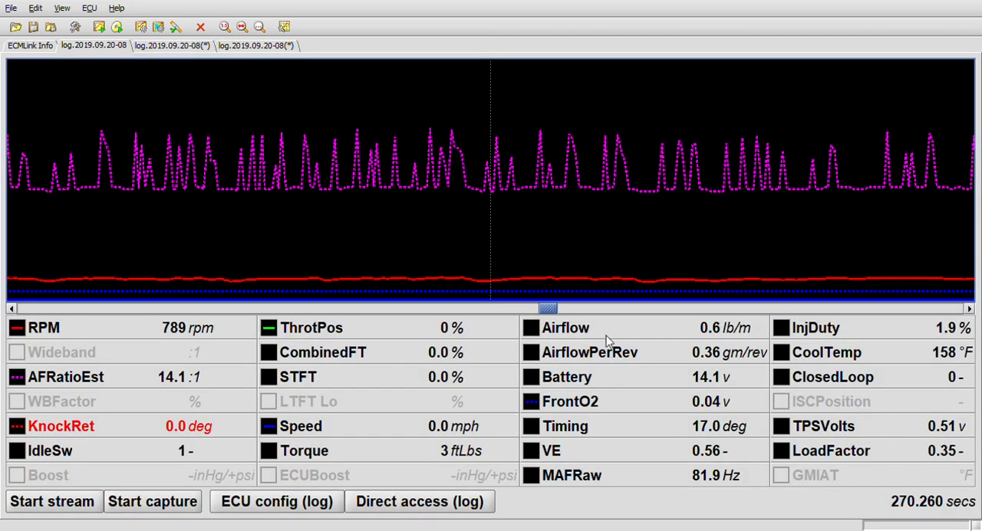
{"action": "mouse_move", "coordinate": [407, 336]}
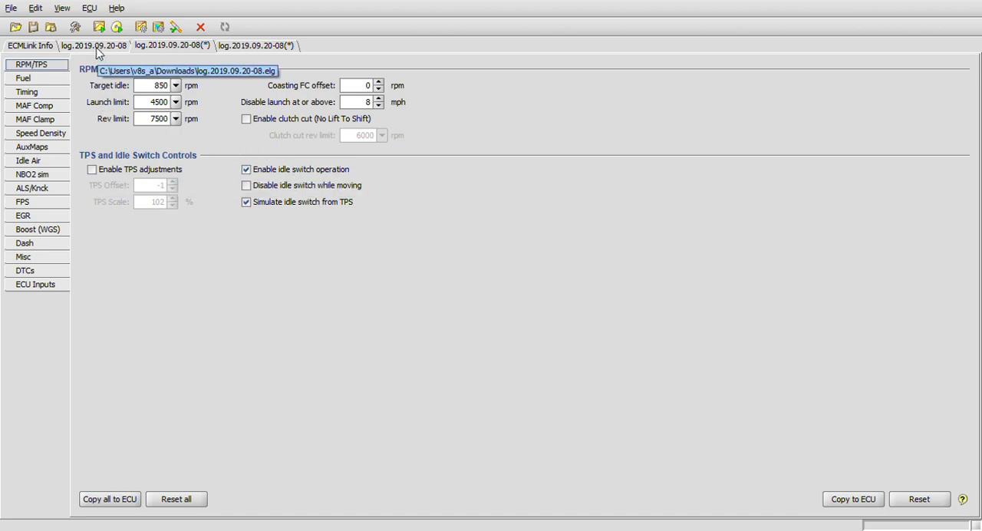
{"action": "left_click", "coordinate": [94, 46]}
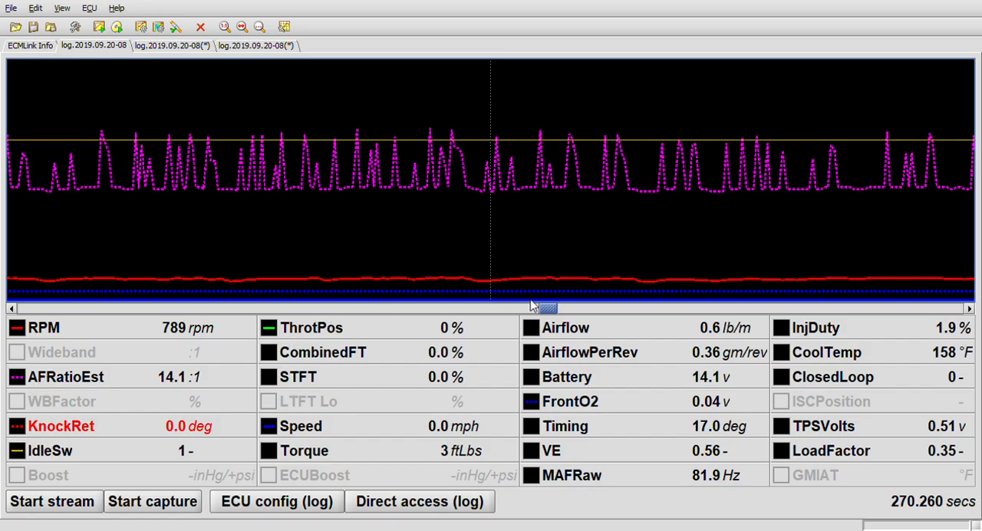
{"action": "left_click_drag", "start_coordinate": [547, 308], "coordinate": [622, 308]}
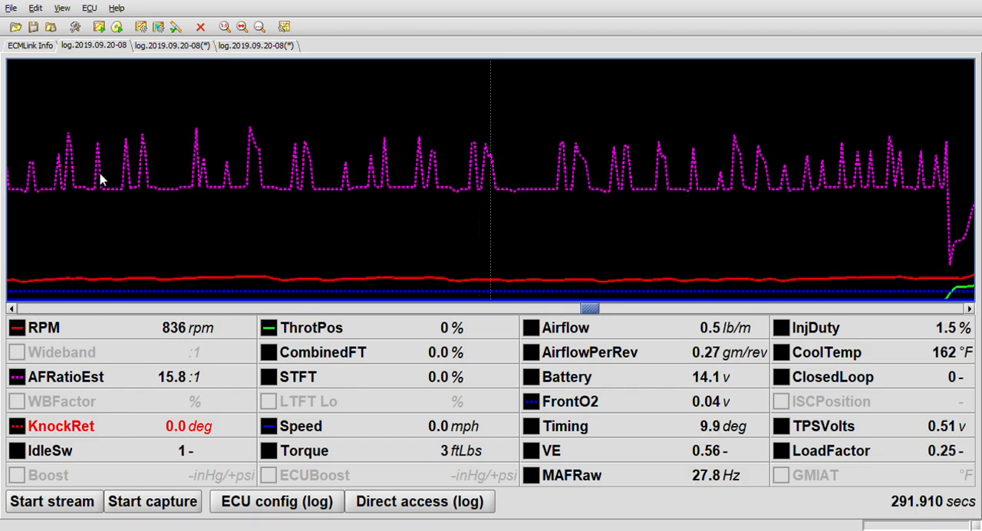
{"action": "left_click", "coordinate": [277, 500]}
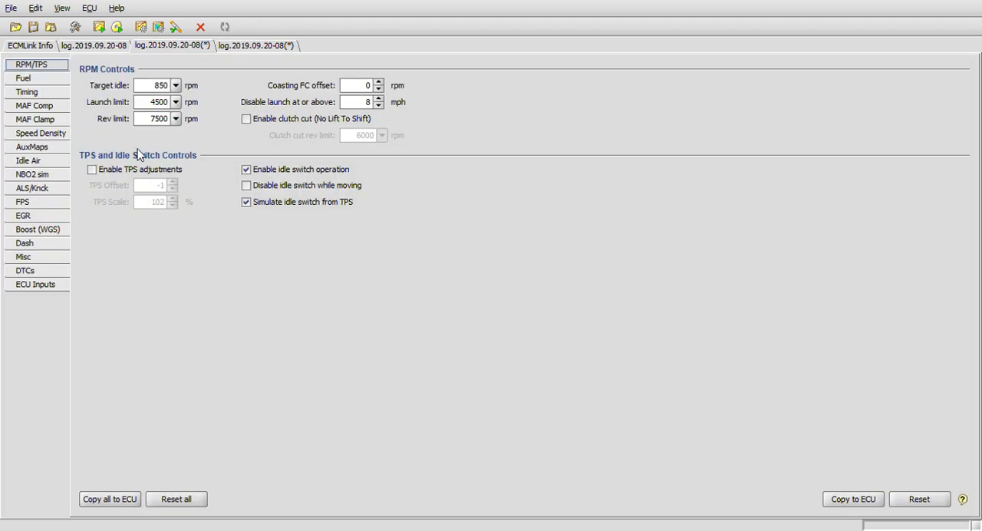
{"action": "mouse_move", "coordinate": [302, 202]}
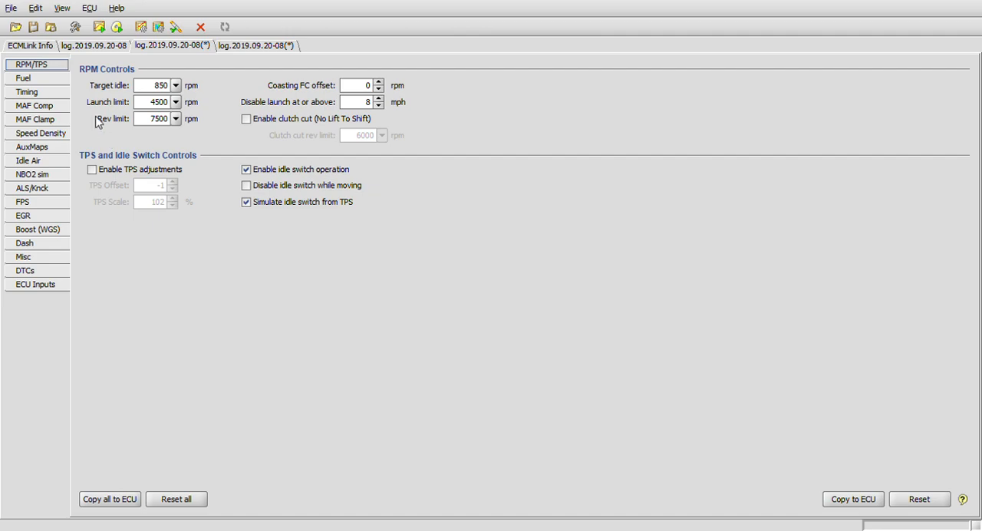
{"action": "mouse_move", "coordinate": [203, 109]}
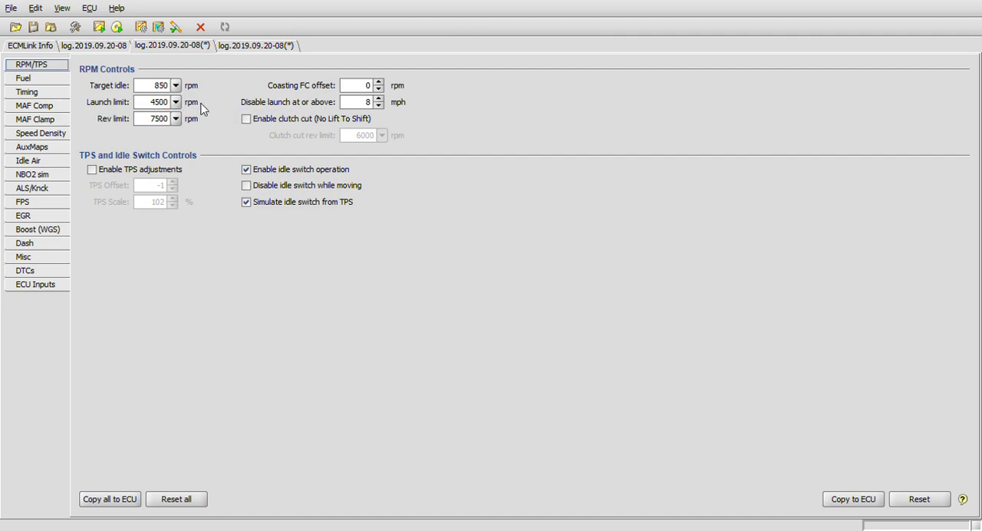
{"action": "left_click", "coordinate": [23, 78]}
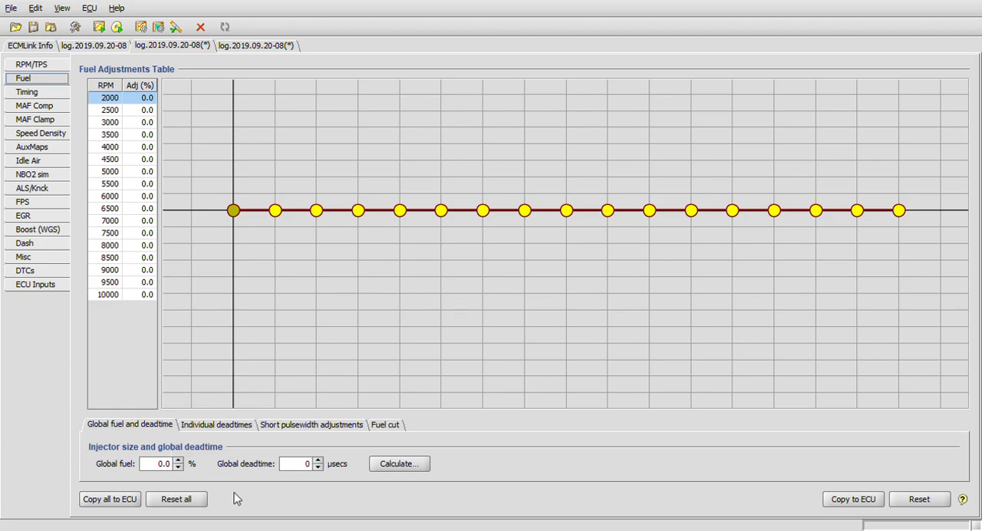
{"action": "mouse_move", "coordinate": [398, 463]}
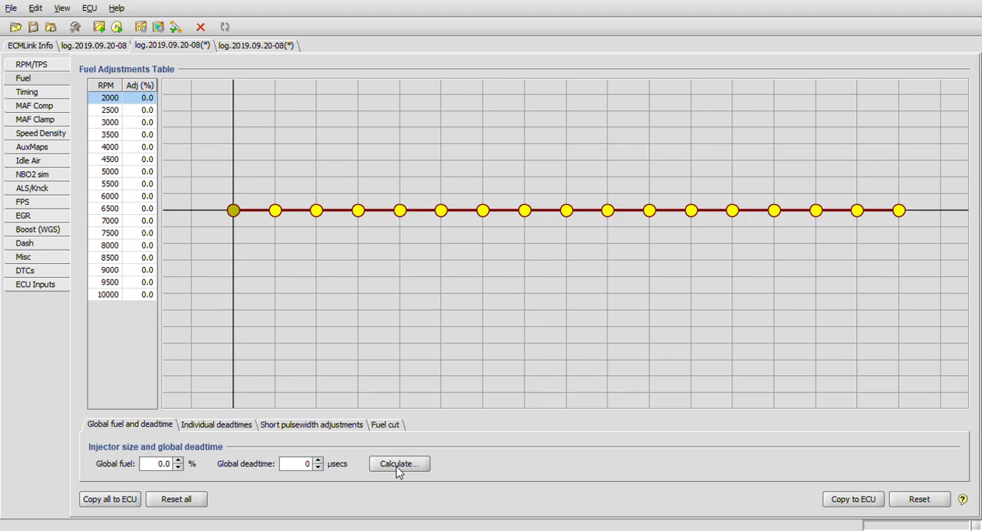
{"action": "mouse_move", "coordinate": [411, 469]}
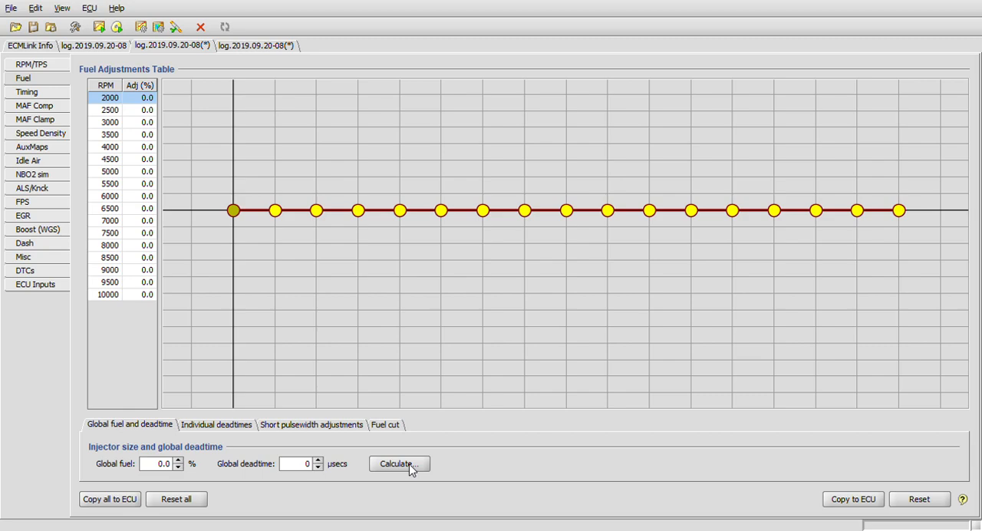
{"action": "mouse_move", "coordinate": [558, 318]}
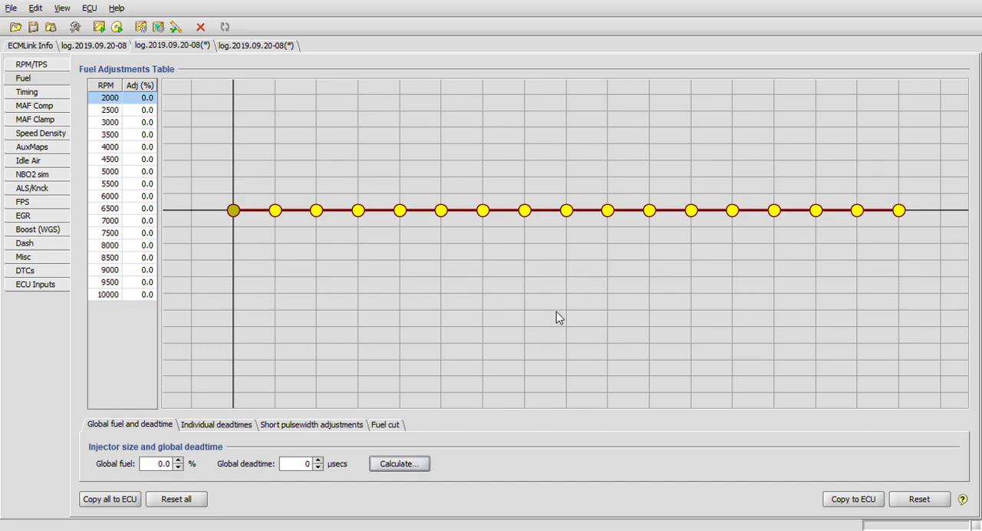
{"action": "mouse_move", "coordinate": [495, 195]}
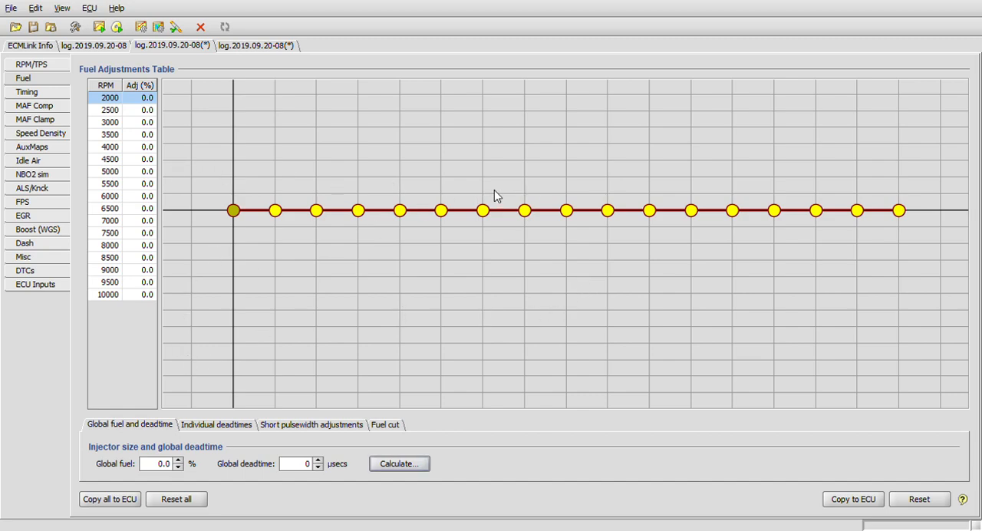
{"action": "mouse_move", "coordinate": [391, 430]}
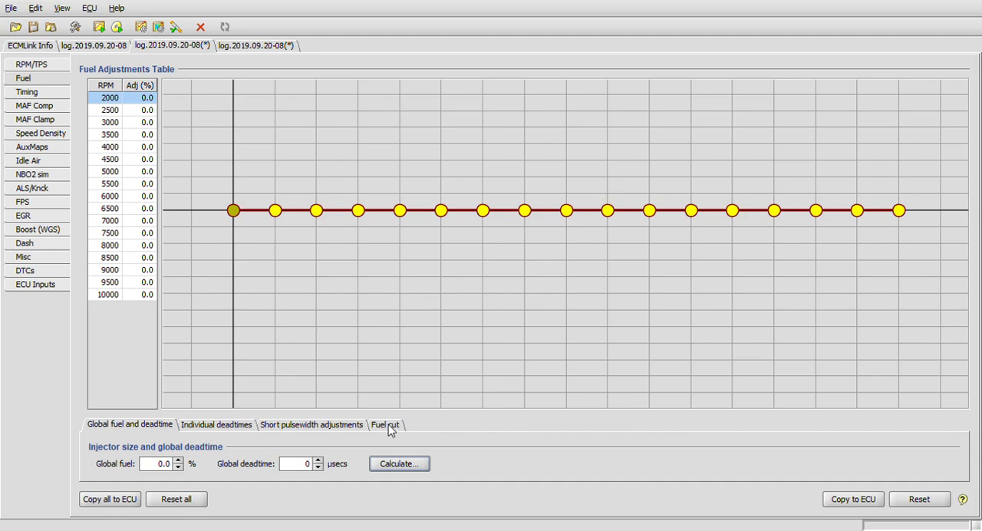
- Check the fuel cut threshold (load 12.75), then return to global fuel and deadtime
{"action": "left_click", "coordinate": [385, 424]}
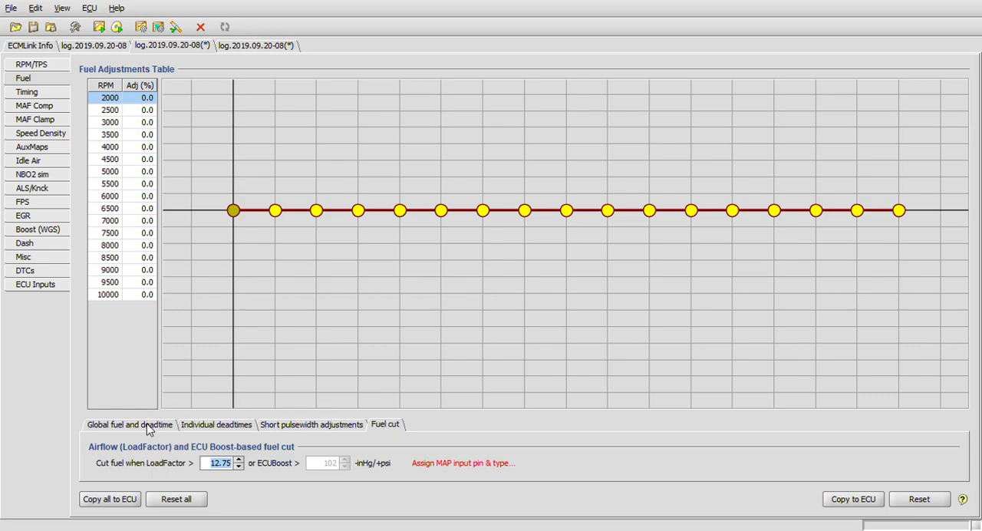
{"action": "left_click", "coordinate": [130, 424]}
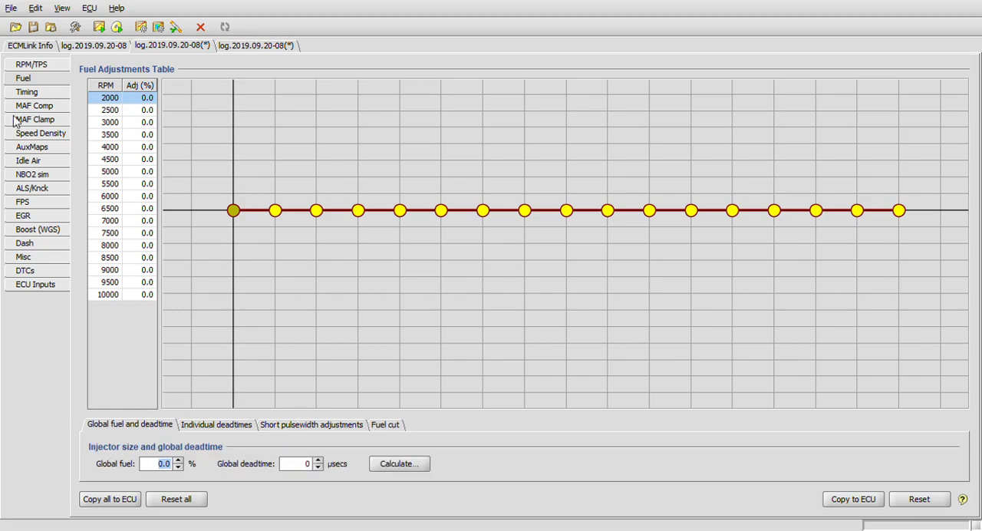
- Review the Timing, MAF Comp, MAF Clamp and Speed Density (2.0 L, VE 55–92) pages
{"action": "left_click", "coordinate": [27, 91]}
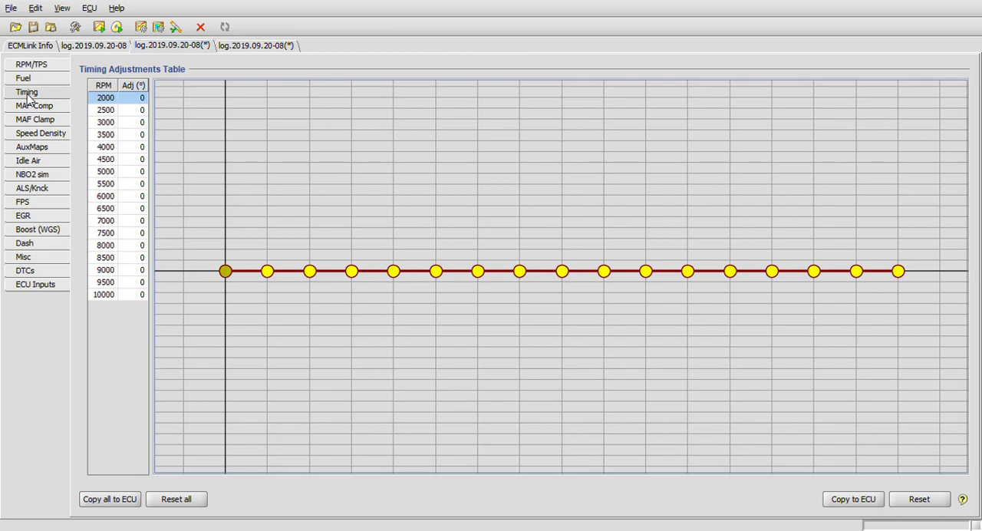
{"action": "left_click", "coordinate": [34, 106]}
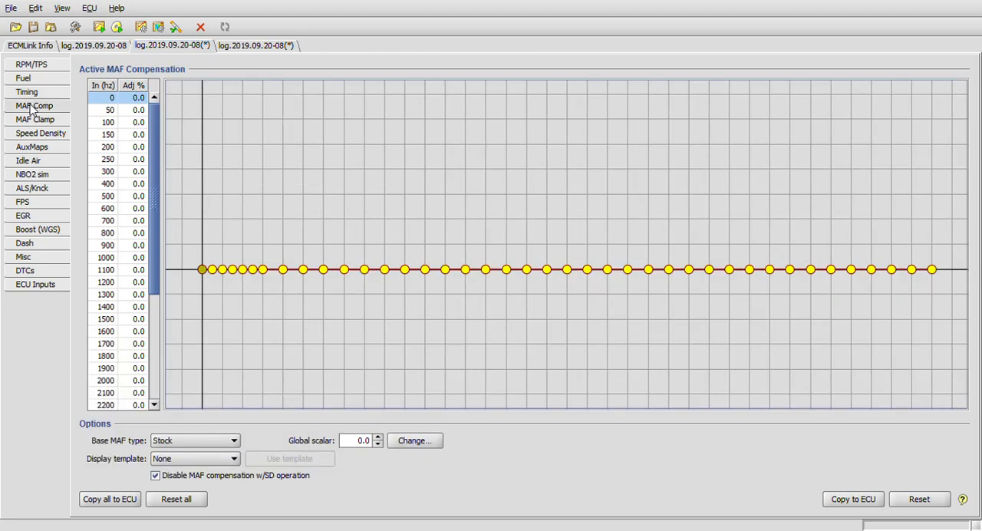
{"action": "mouse_move", "coordinate": [275, 433]}
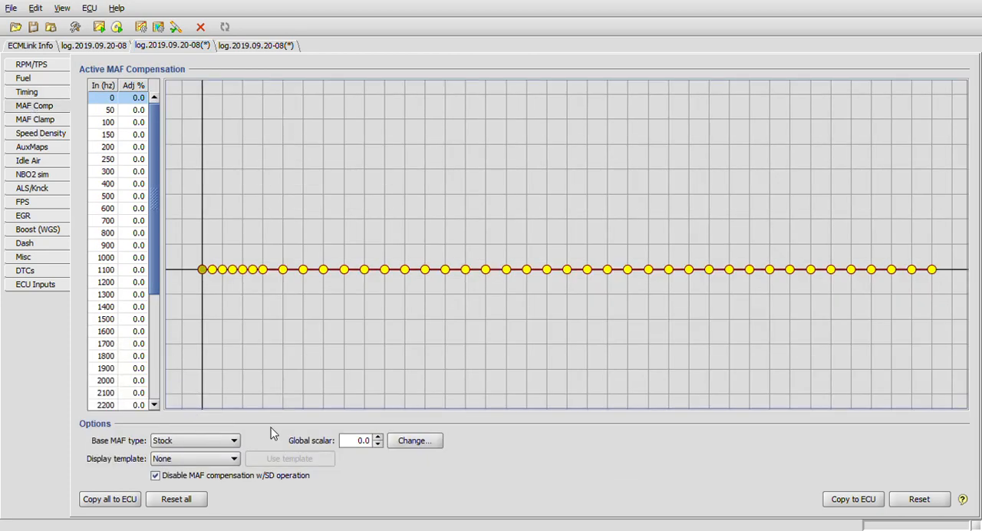
{"action": "mouse_move", "coordinate": [60, 150]}
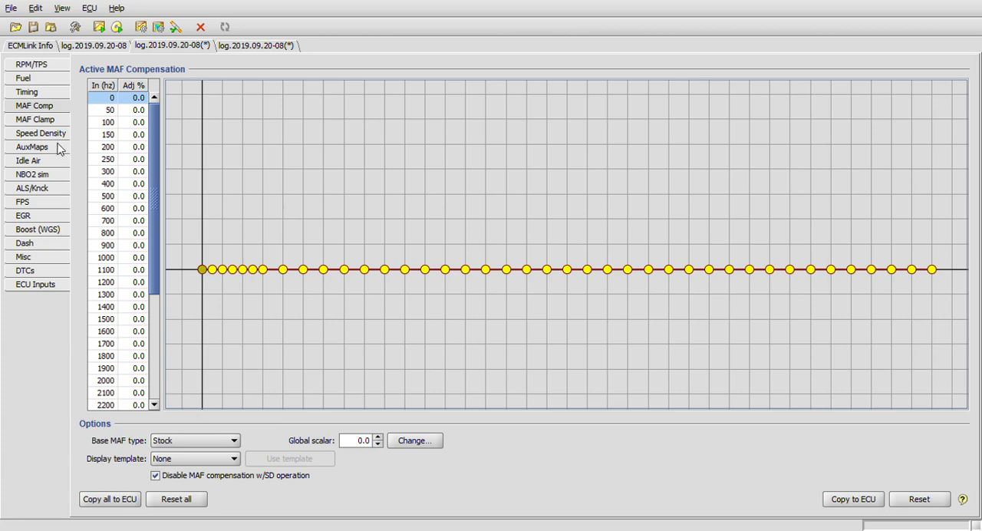
{"action": "left_click", "coordinate": [34, 119]}
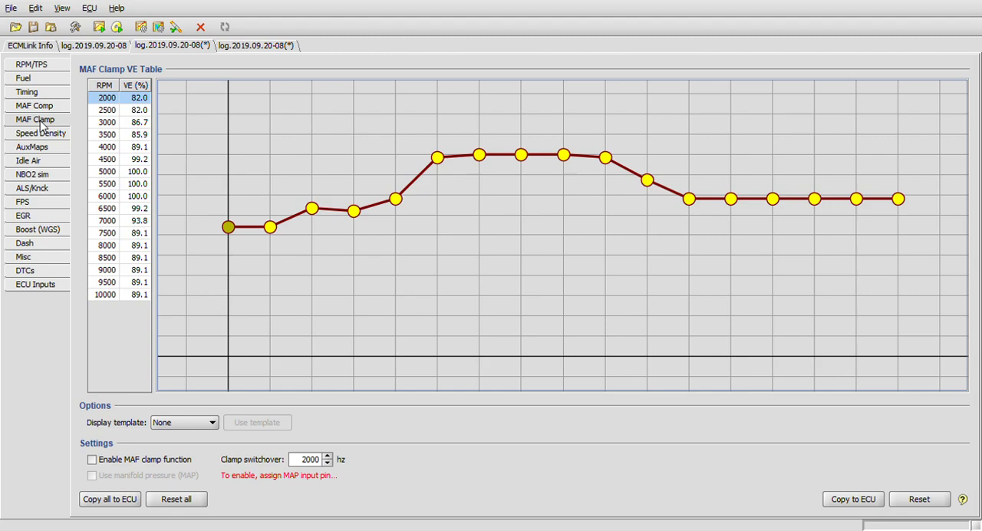
{"action": "left_click", "coordinate": [40, 133]}
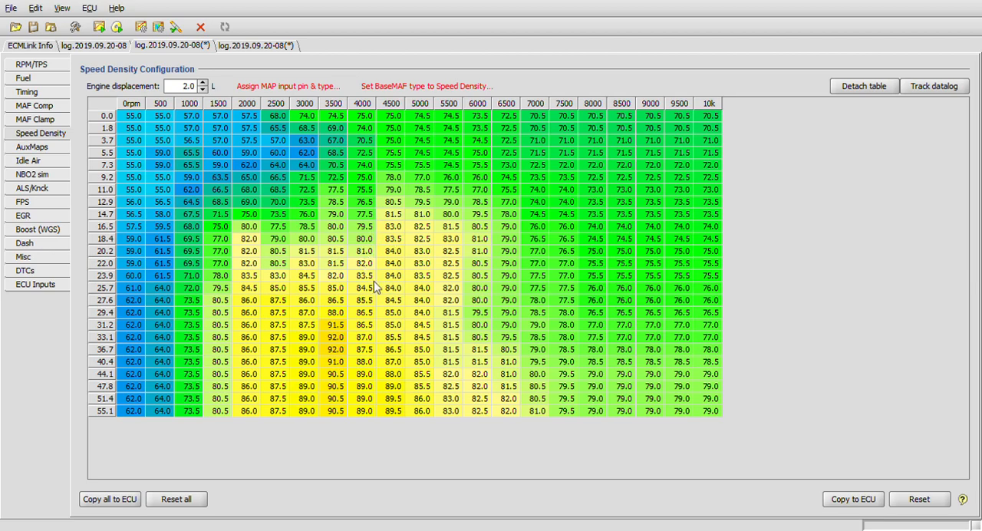
{"action": "mouse_move", "coordinate": [265, 189]}
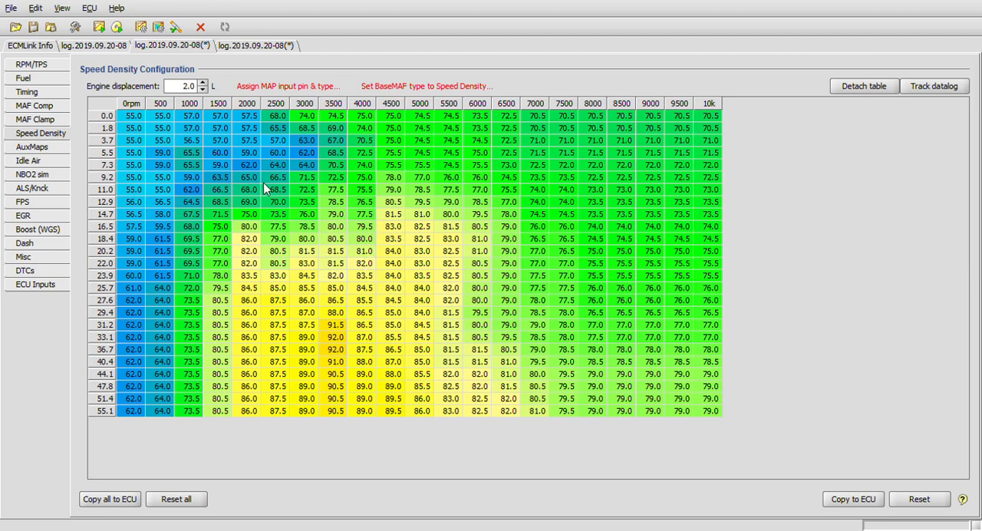
{"action": "mouse_move", "coordinate": [19, 145]}
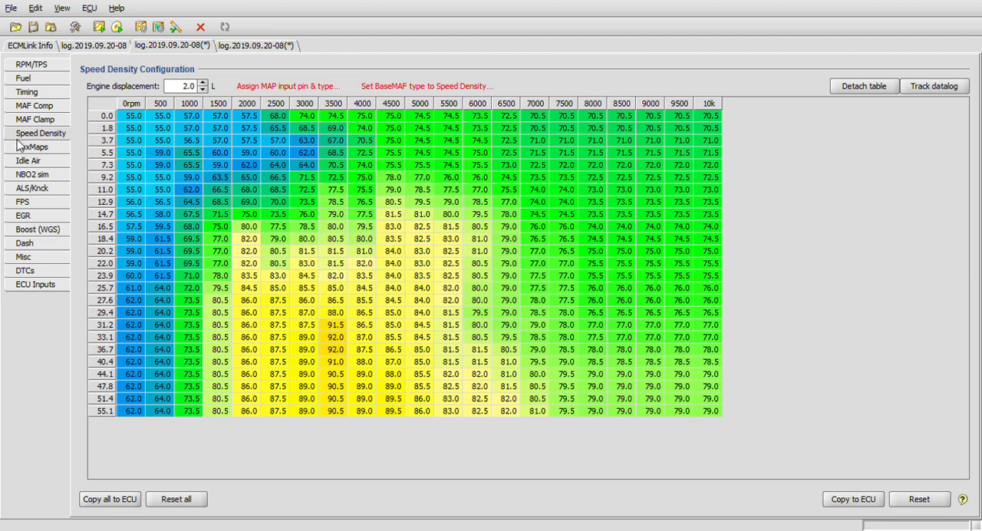
{"action": "mouse_move", "coordinate": [33, 147]}
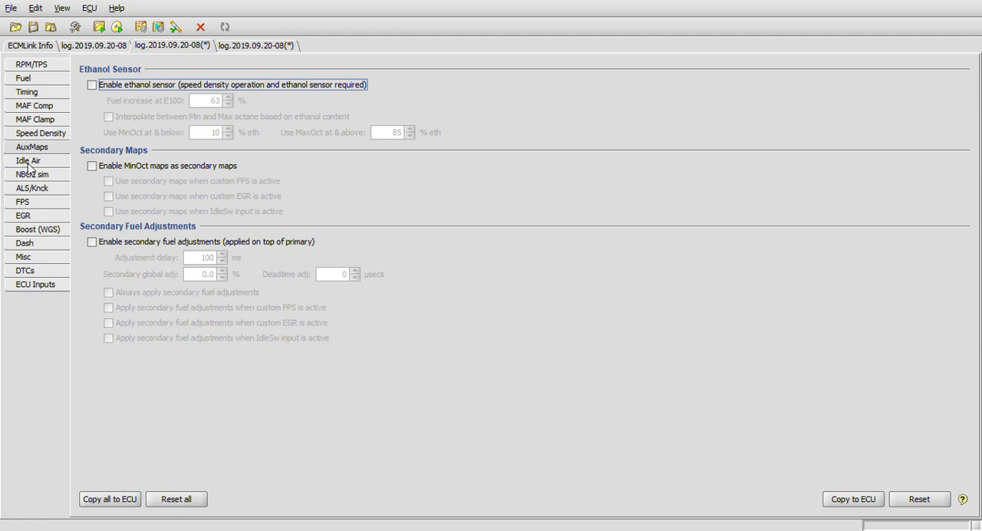
- Page through Idle Air, NBO2 sim, ALS/Knock, FPS and EGR settings, ending on disabled Boost (WGS)
{"action": "left_click", "coordinate": [28, 160]}
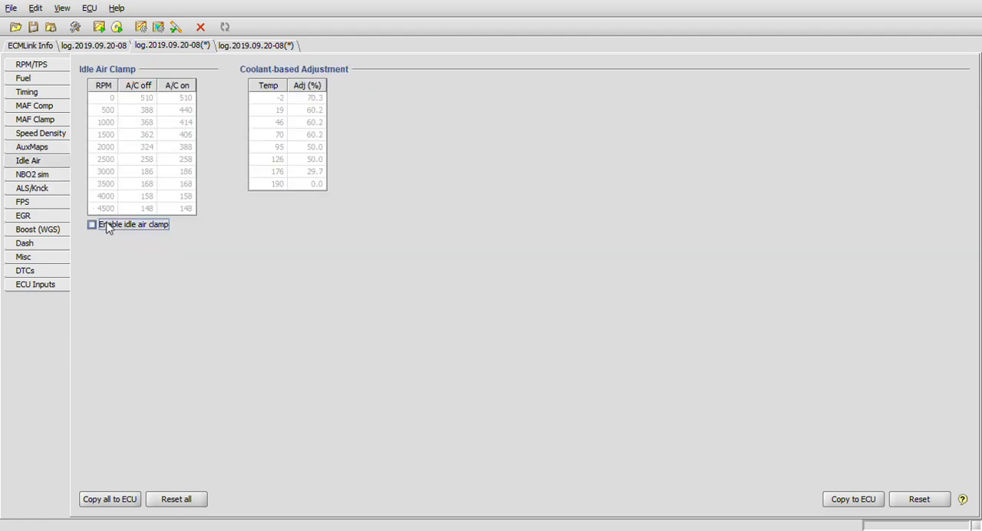
{"action": "mouse_move", "coordinate": [100, 230]}
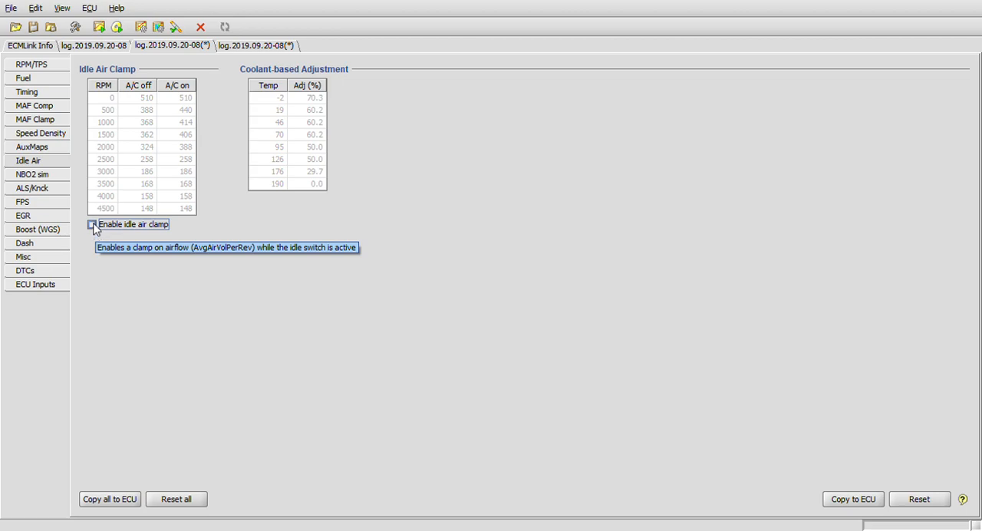
{"action": "left_click", "coordinate": [32, 174]}
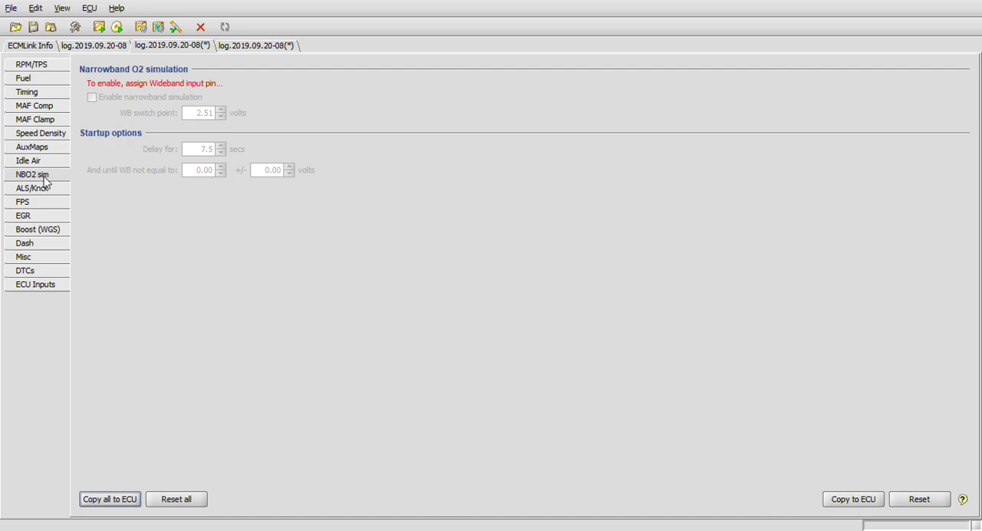
{"action": "left_click", "coordinate": [31, 188]}
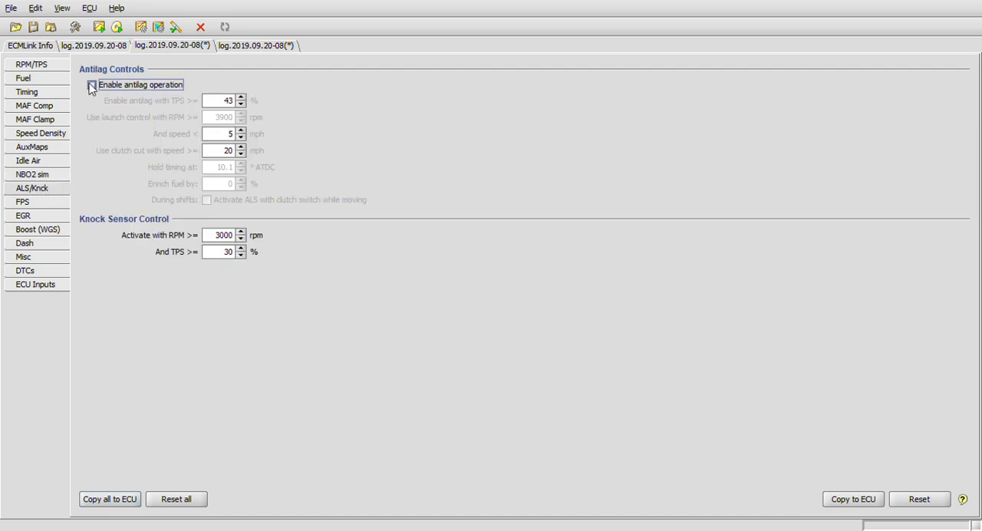
{"action": "left_click", "coordinate": [92, 84]}
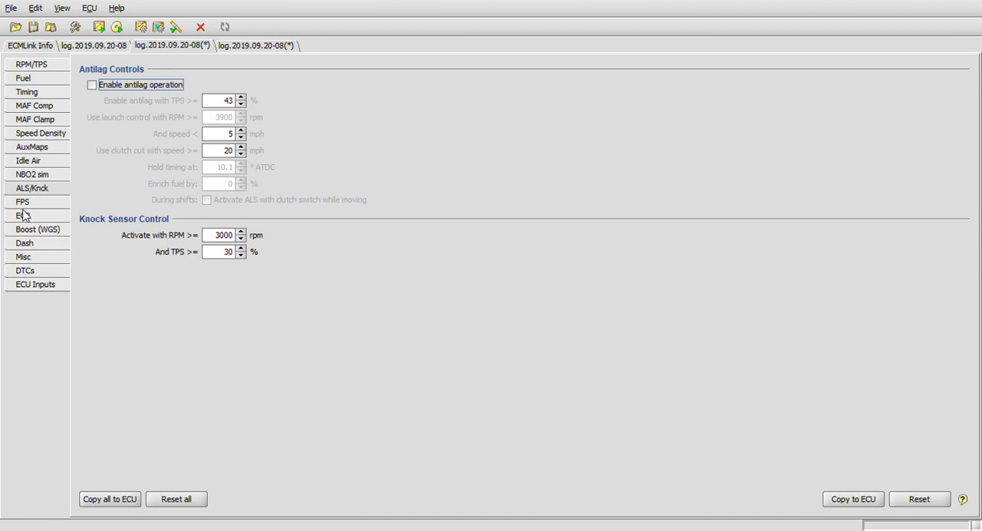
{"action": "left_click", "coordinate": [22, 201]}
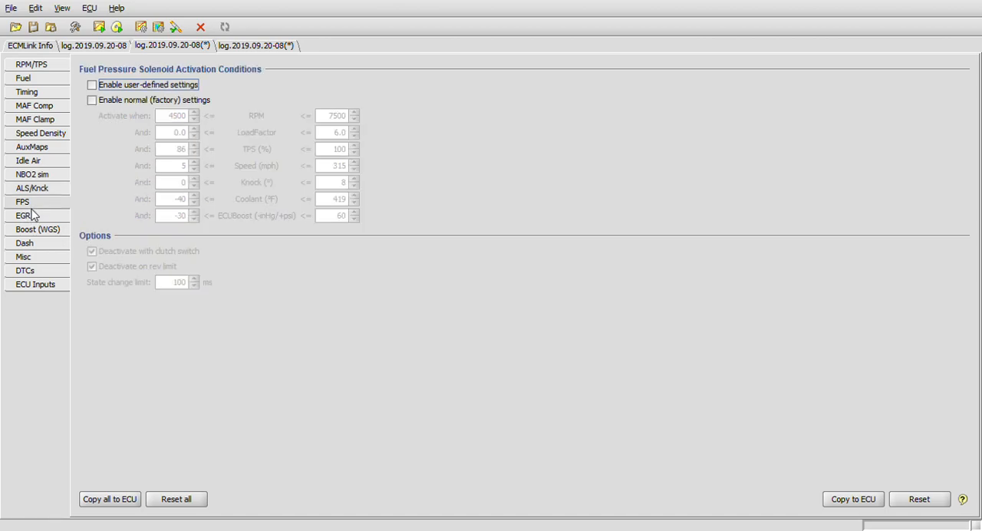
{"action": "left_click", "coordinate": [24, 215]}
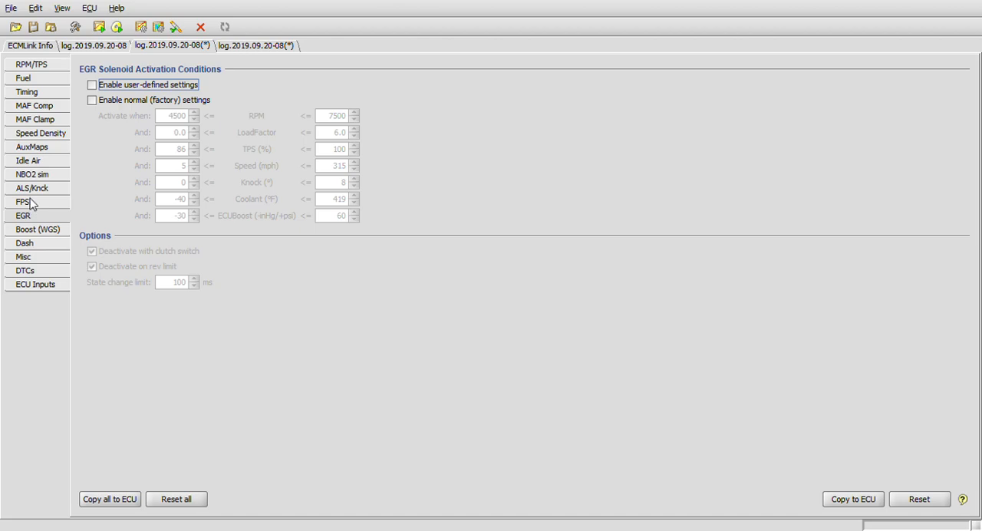
{"action": "left_click", "coordinate": [23, 201]}
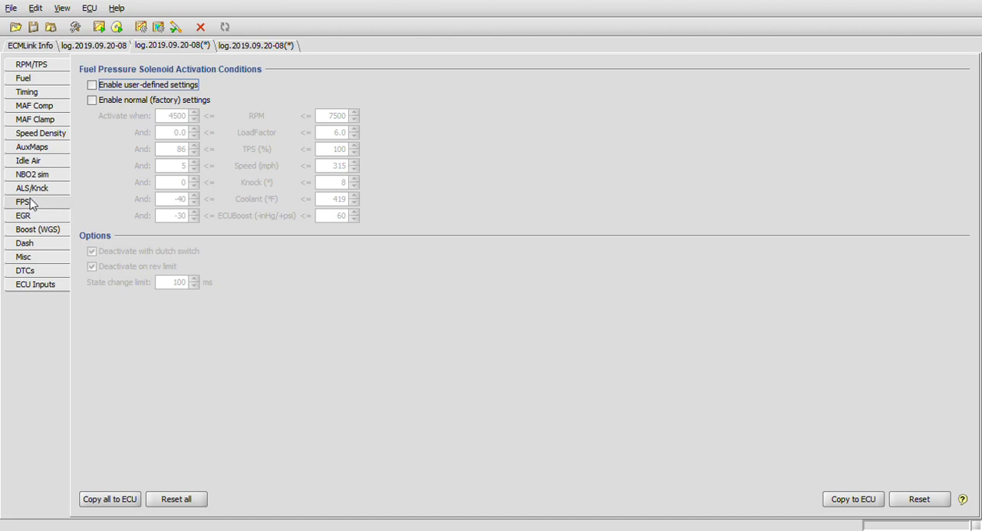
{"action": "left_click", "coordinate": [23, 215]}
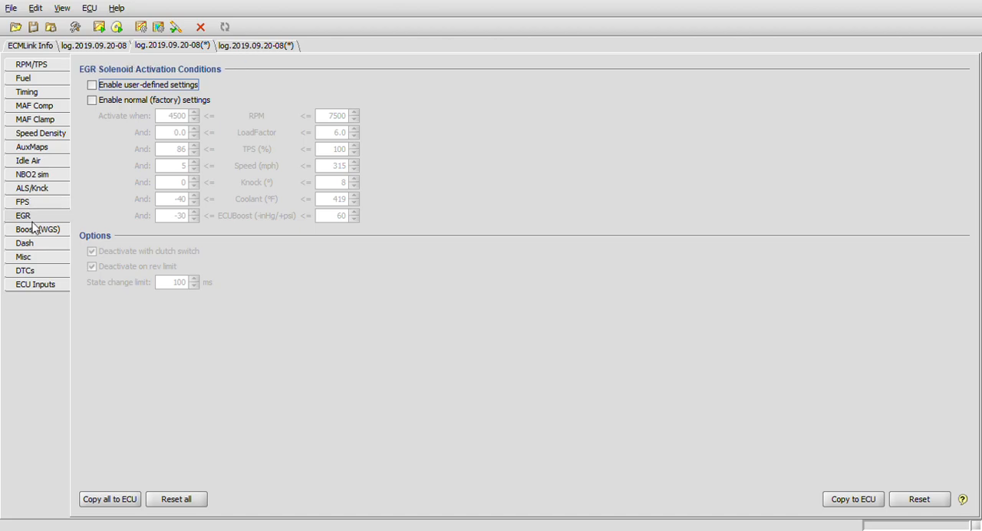
{"action": "left_click", "coordinate": [37, 229]}
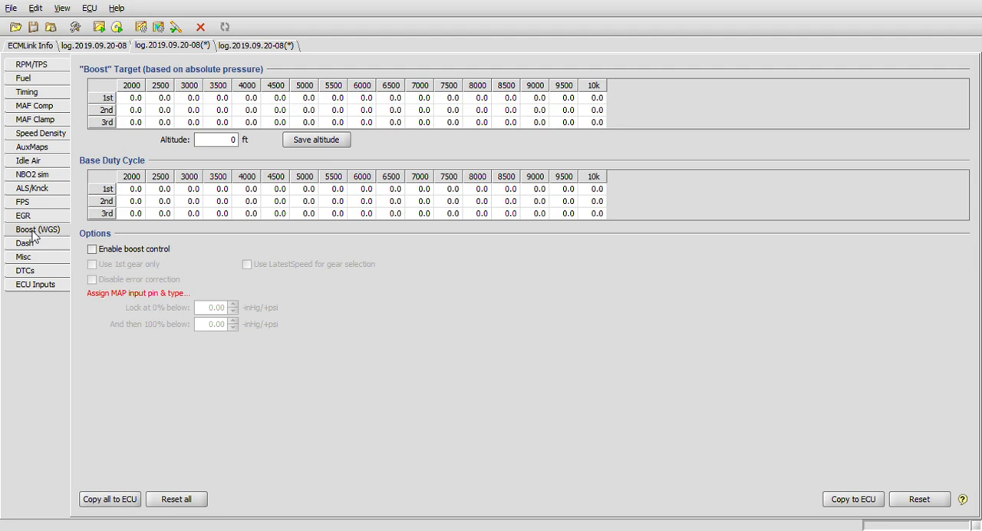
- Review the Dash and Misc pages, then the DTC page showing no codes
{"action": "left_click", "coordinate": [24, 243]}
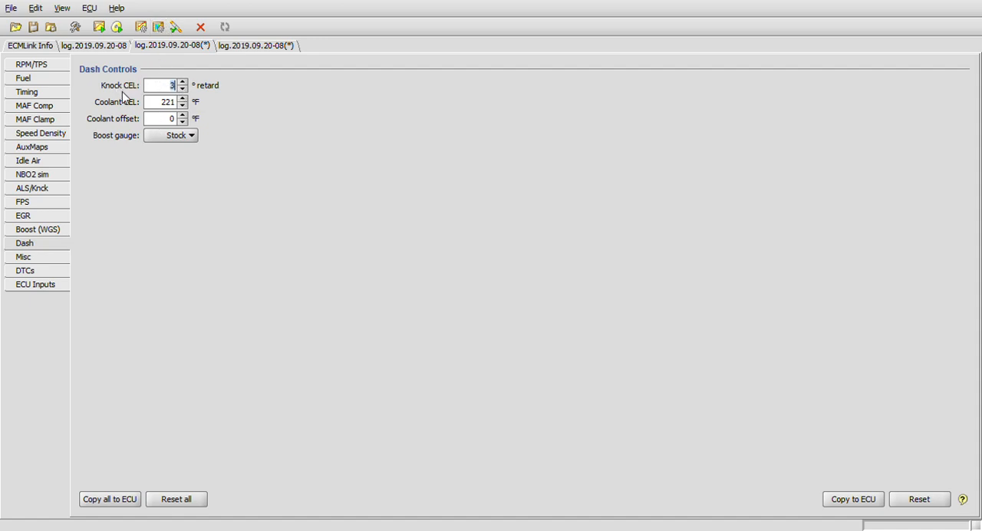
{"action": "mouse_move", "coordinate": [136, 105]}
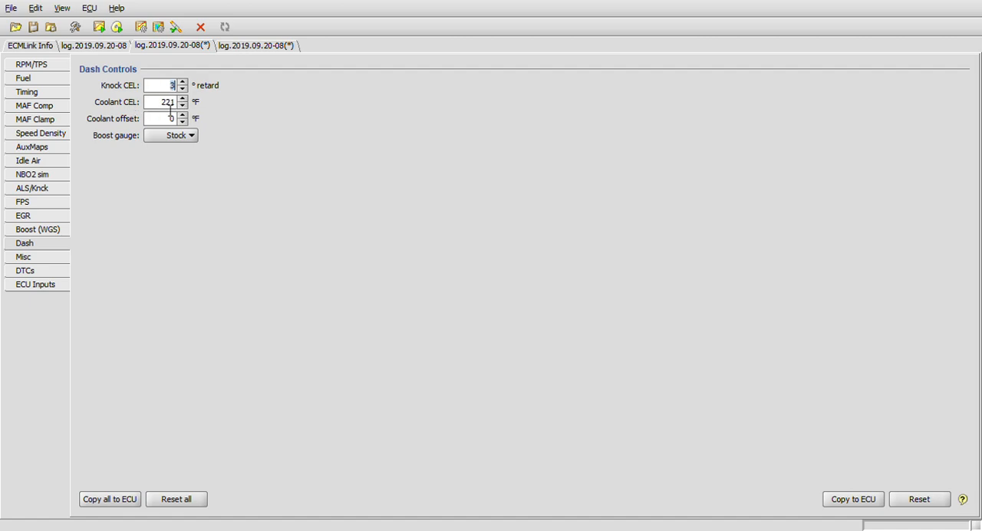
{"action": "mouse_move", "coordinate": [165, 119]}
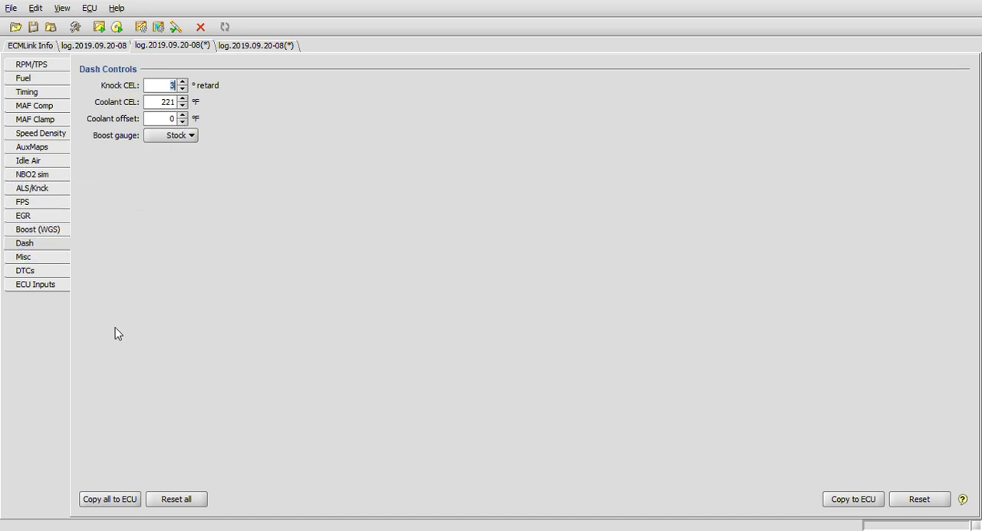
{"action": "left_click", "coordinate": [23, 256]}
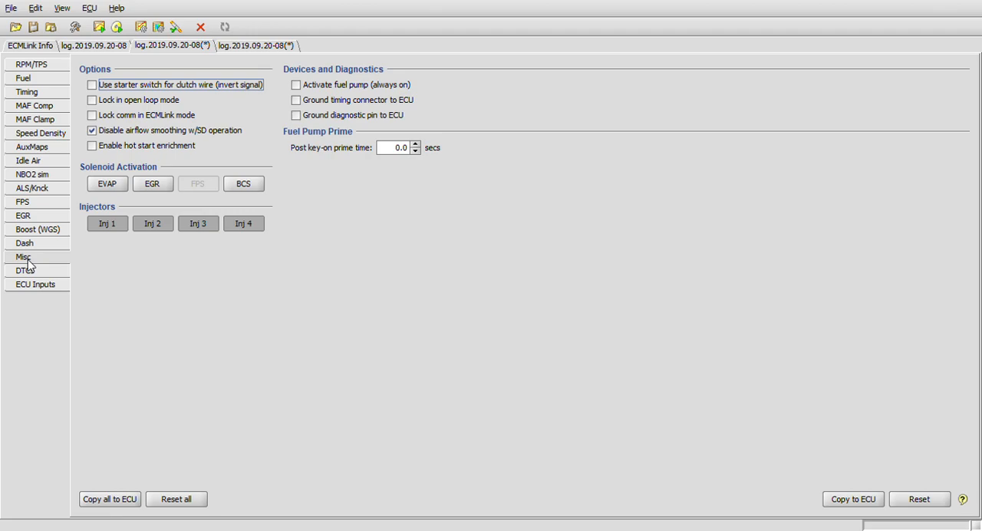
{"action": "left_click", "coordinate": [25, 270]}
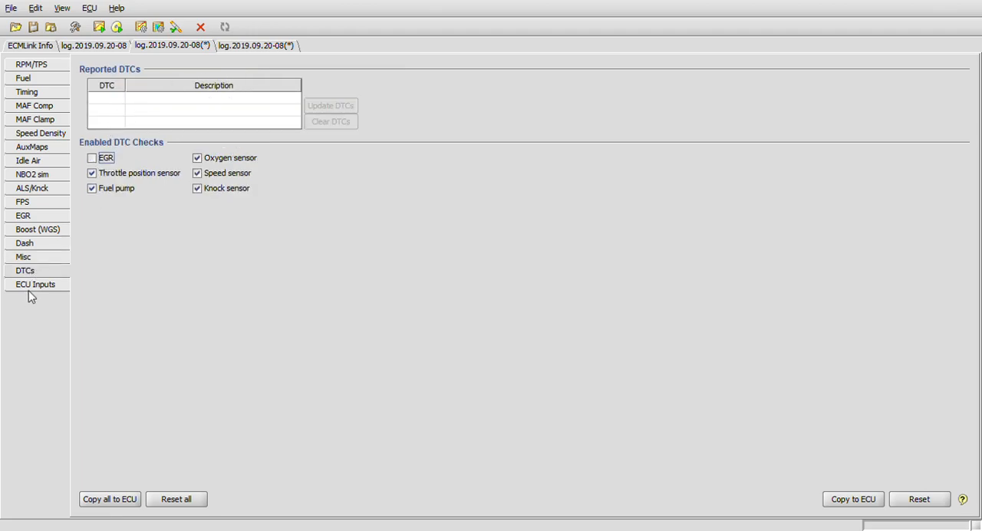
- Show the ECU Inputs page, with MAP and wideband pins undefined
{"action": "left_click", "coordinate": [36, 284]}
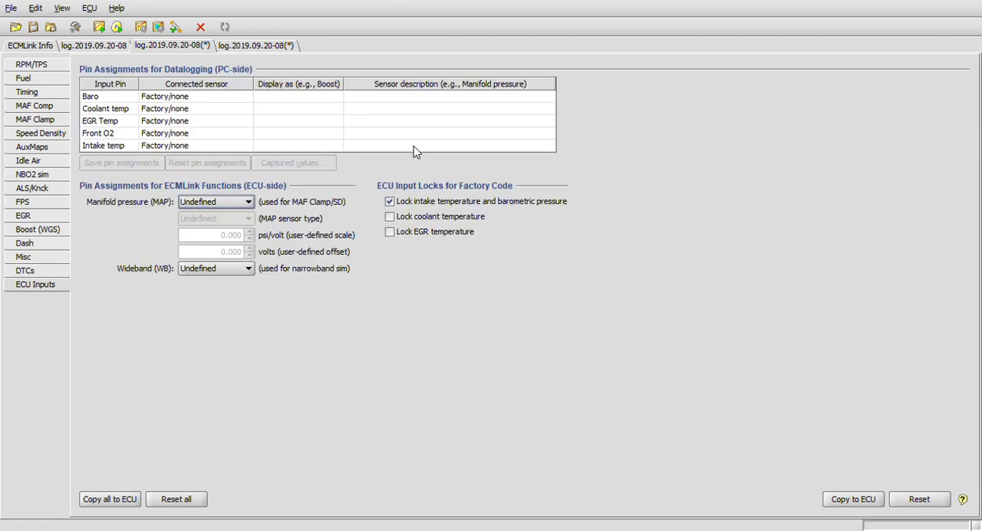
{"action": "mouse_move", "coordinate": [319, 133]}
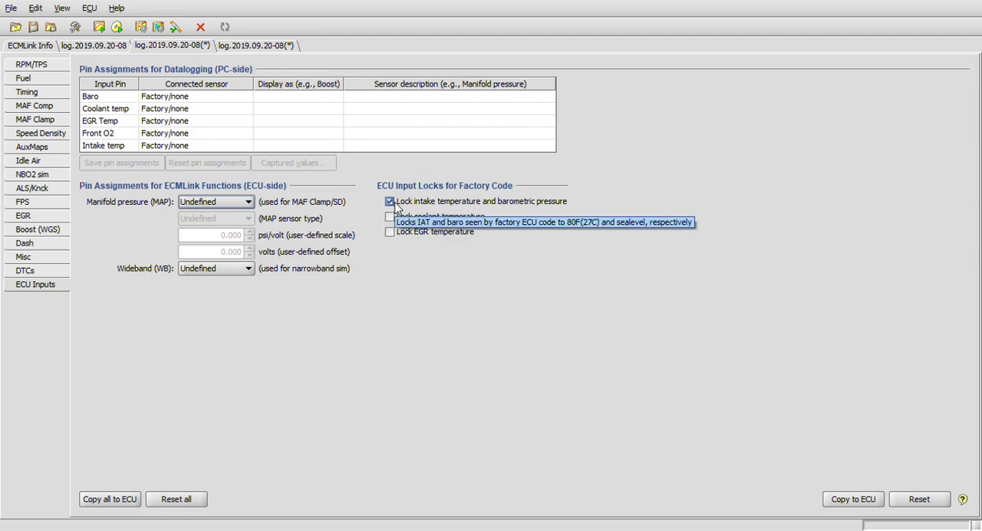
{"action": "mouse_move", "coordinate": [440, 216]}
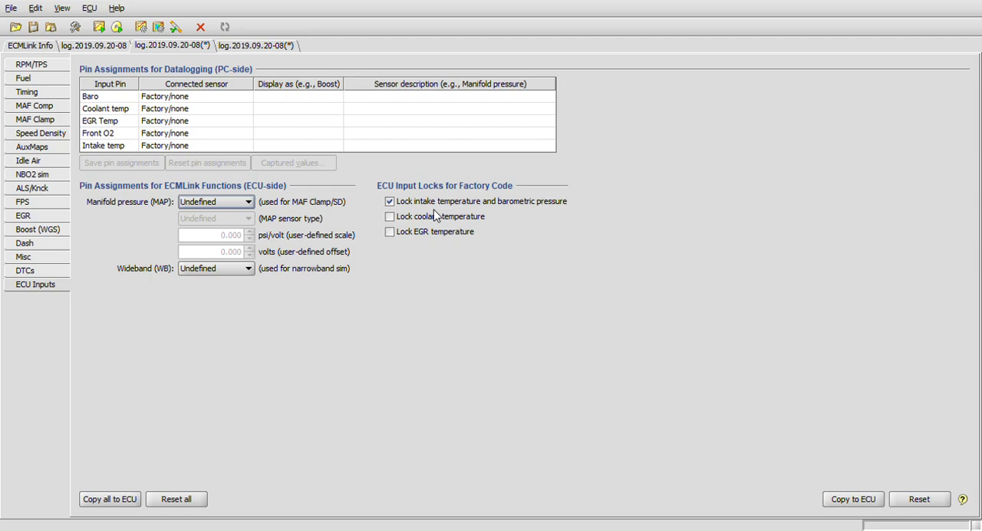
{"action": "mouse_move", "coordinate": [414, 201]}
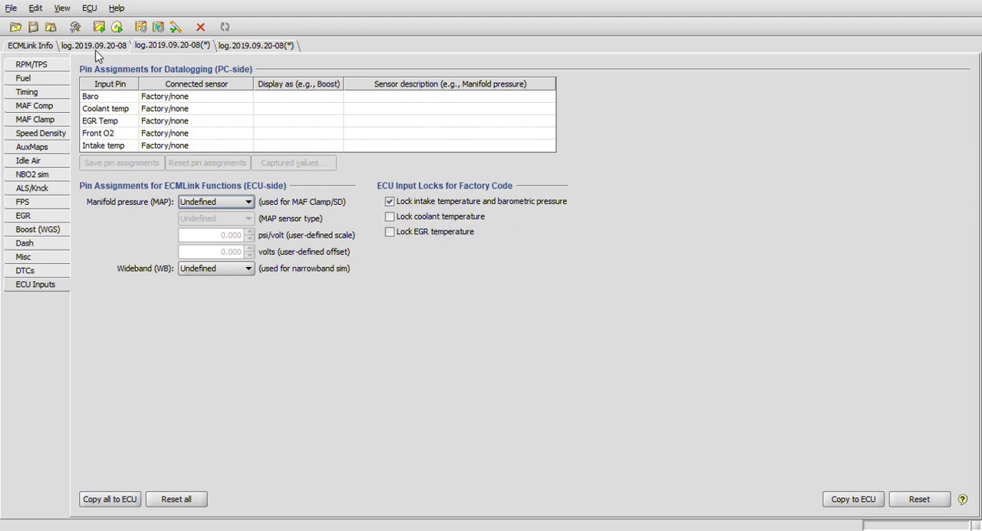
{"action": "left_click", "coordinate": [94, 46]}
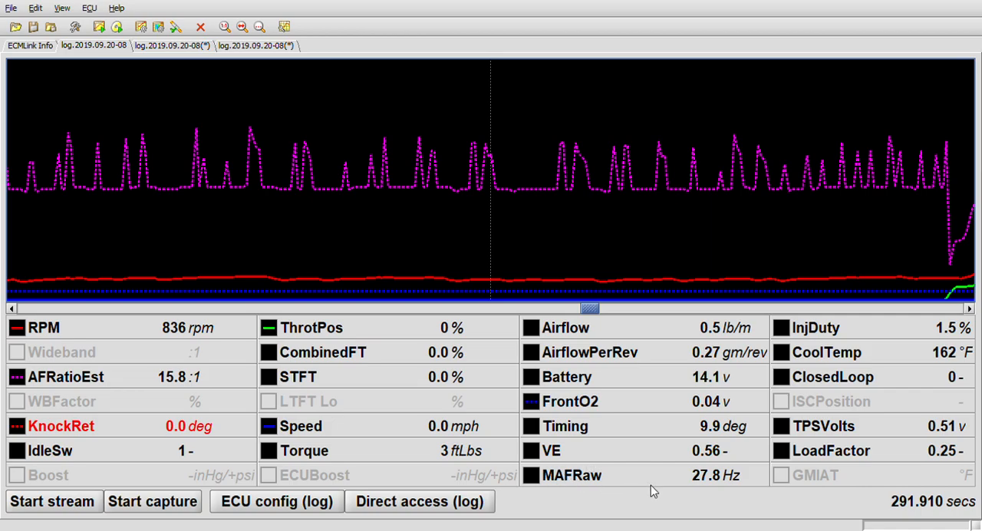
{"action": "mouse_move", "coordinate": [590, 315]}
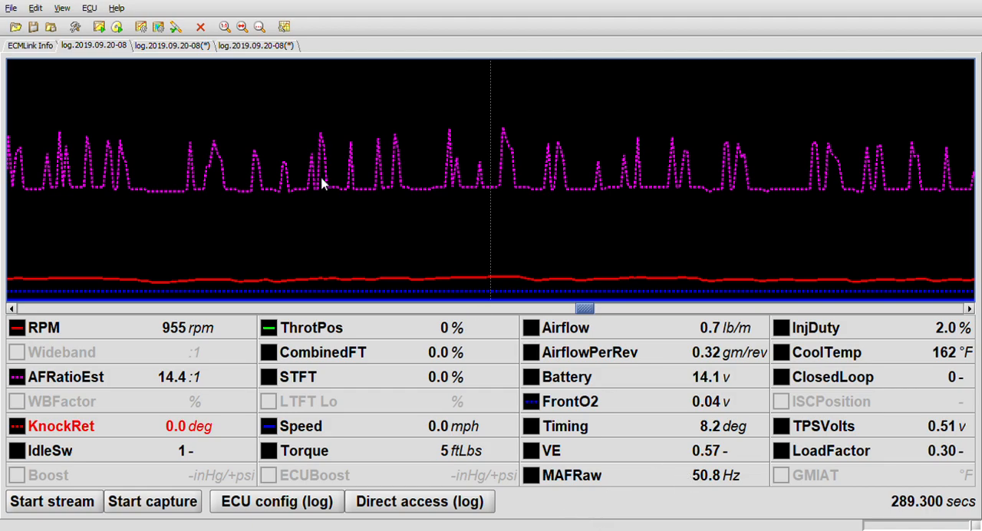
{"action": "left_click", "coordinate": [172, 45]}
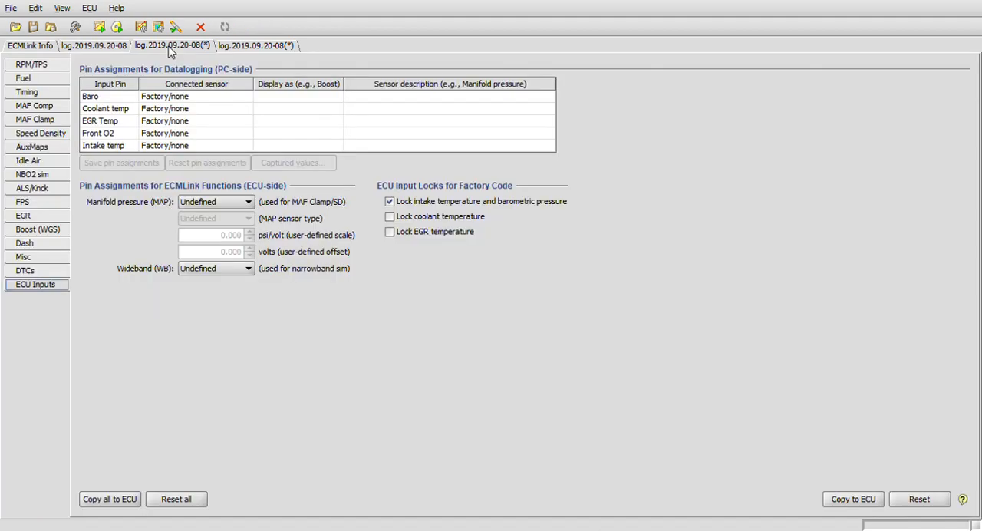
{"action": "mouse_move", "coordinate": [333, 276]}
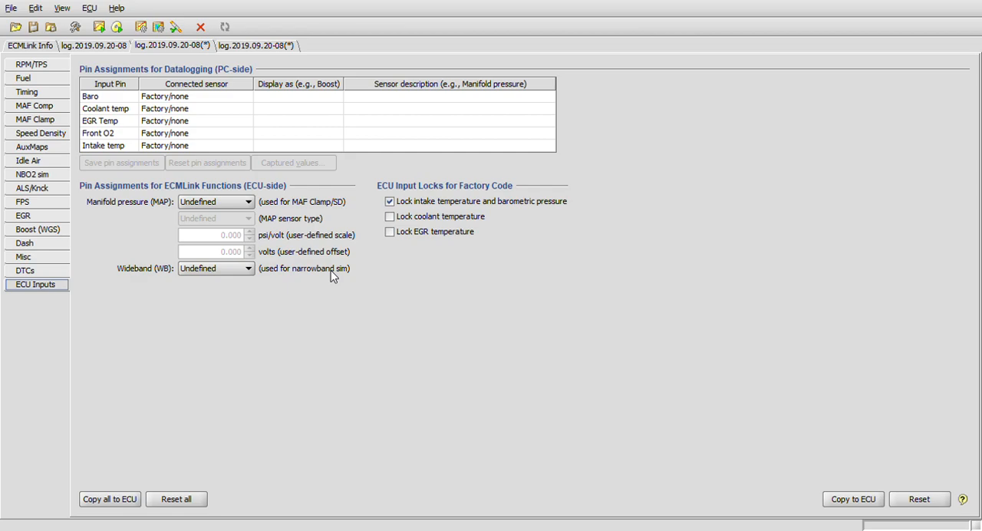
{"action": "left_click", "coordinate": [34, 105]}
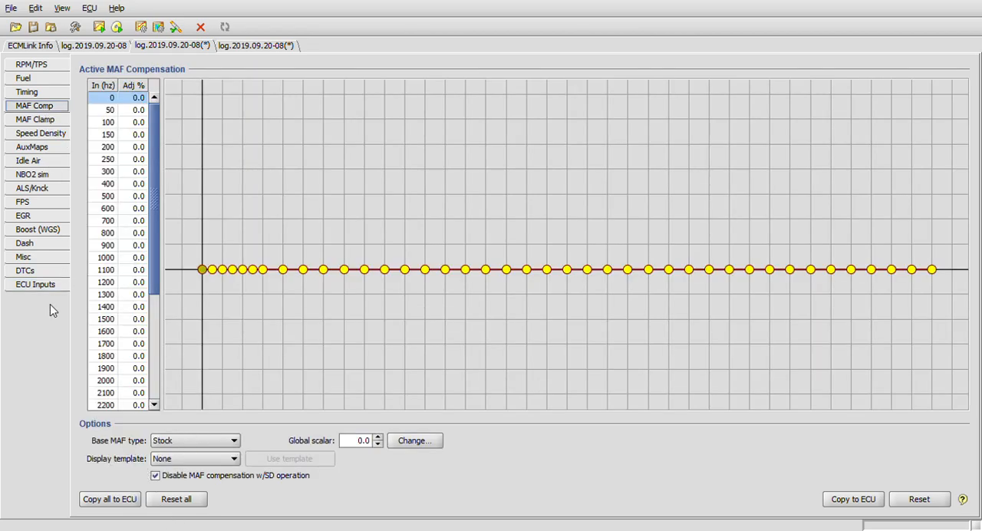
{"action": "left_click", "coordinate": [34, 284]}
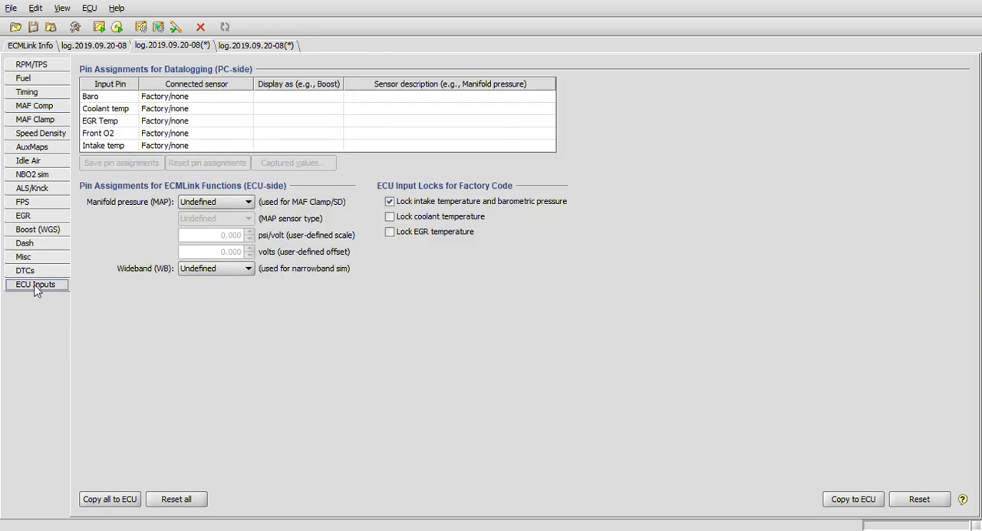
{"action": "mouse_move", "coordinate": [131, 86]}
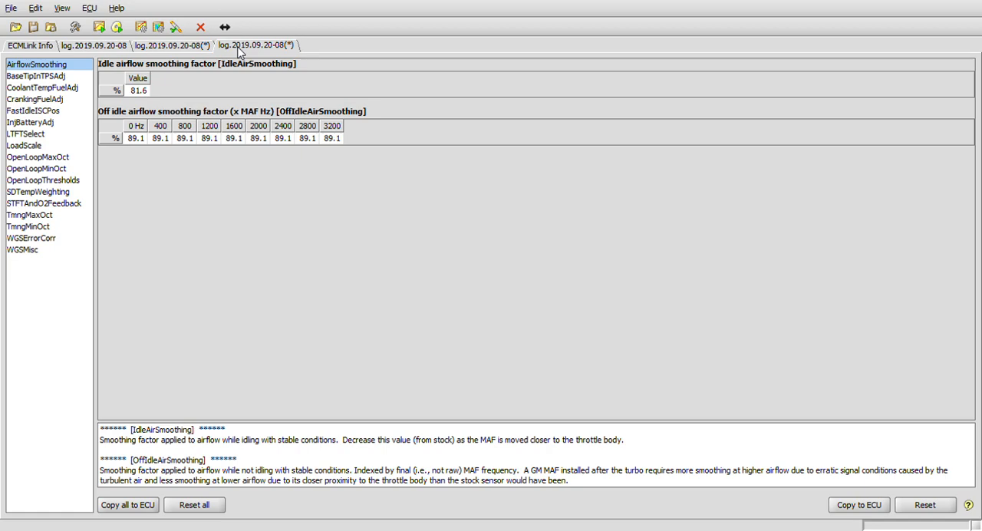
{"action": "mouse_move", "coordinate": [72, 278]}
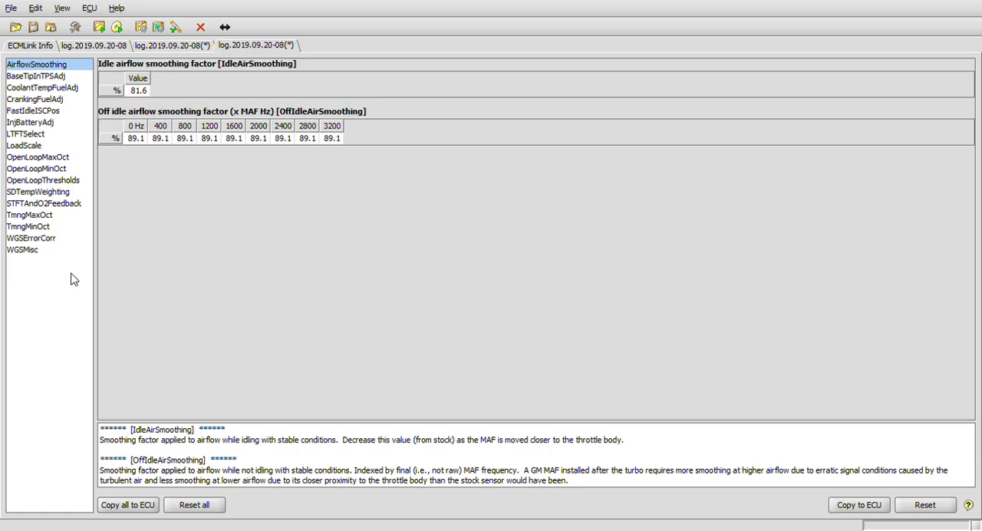
{"action": "mouse_move", "coordinate": [91, 50]}
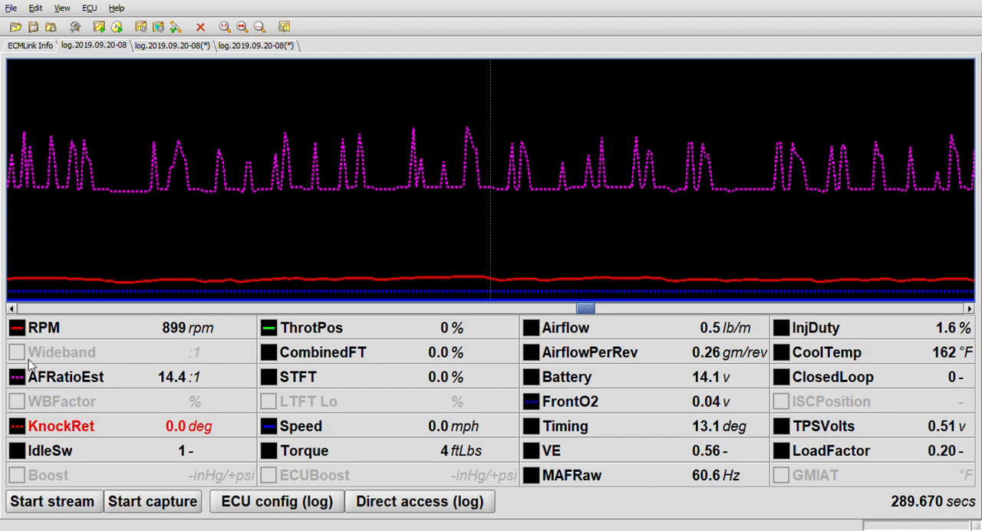
{"action": "mouse_move", "coordinate": [836, 388]}
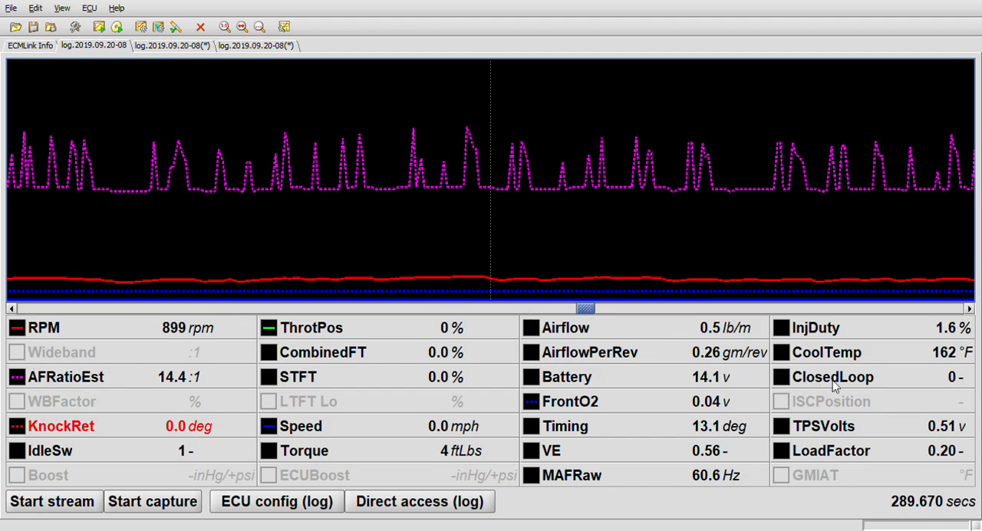
{"action": "mouse_move", "coordinate": [754, 411]}
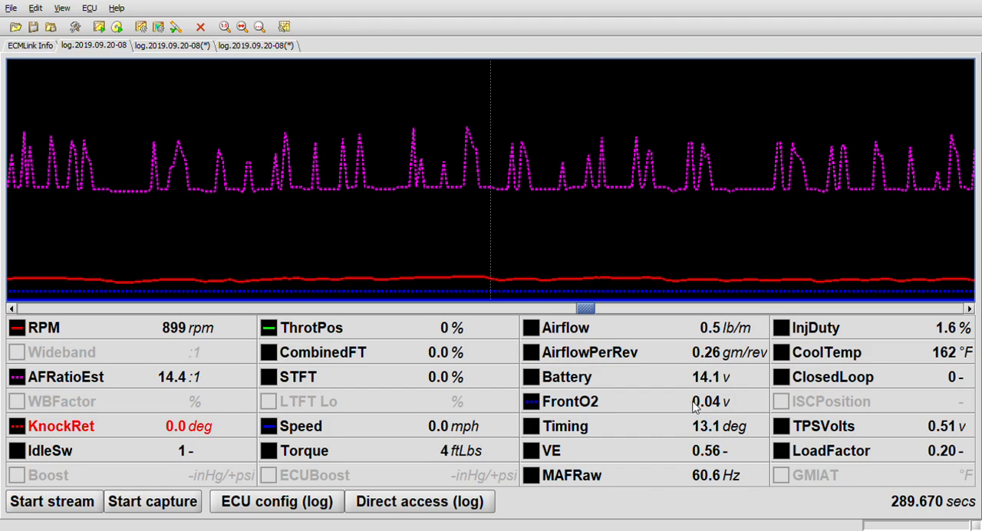
{"action": "mouse_move", "coordinate": [599, 415]}
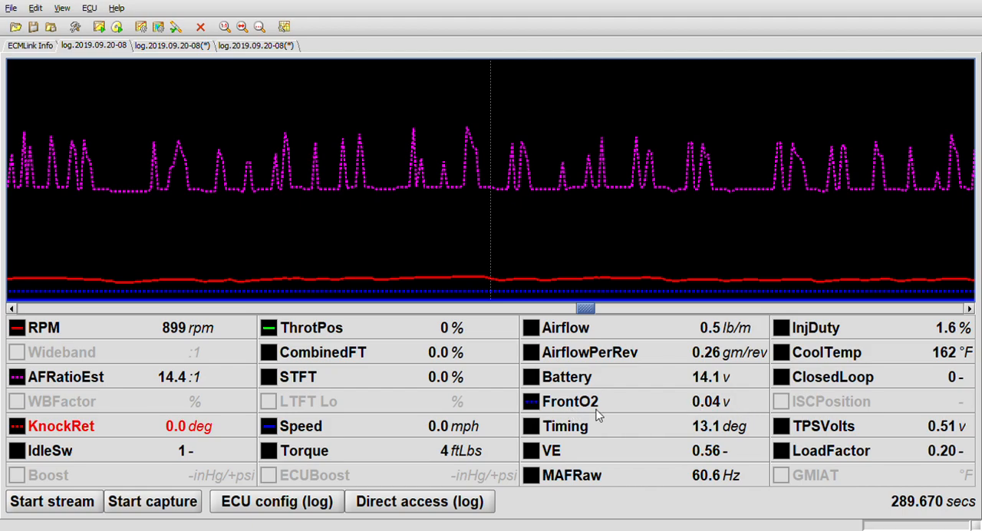